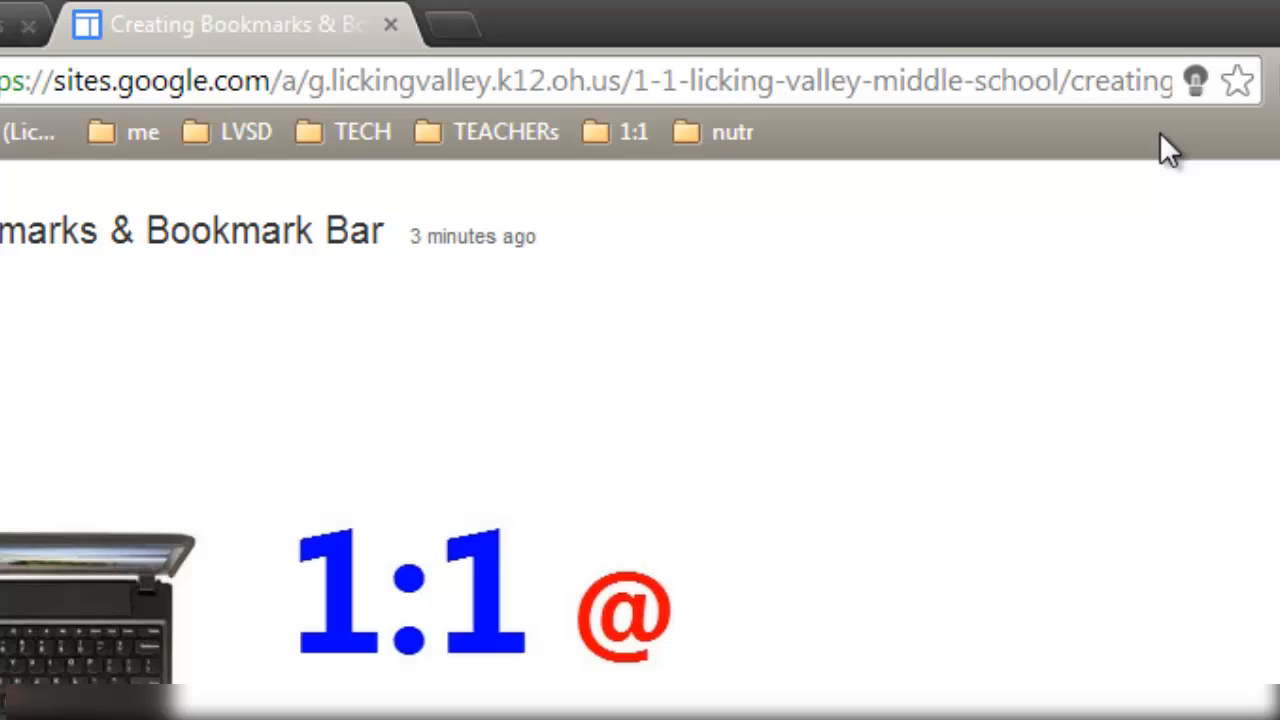
{"action": "mouse_move", "coordinate": [290, 184]}
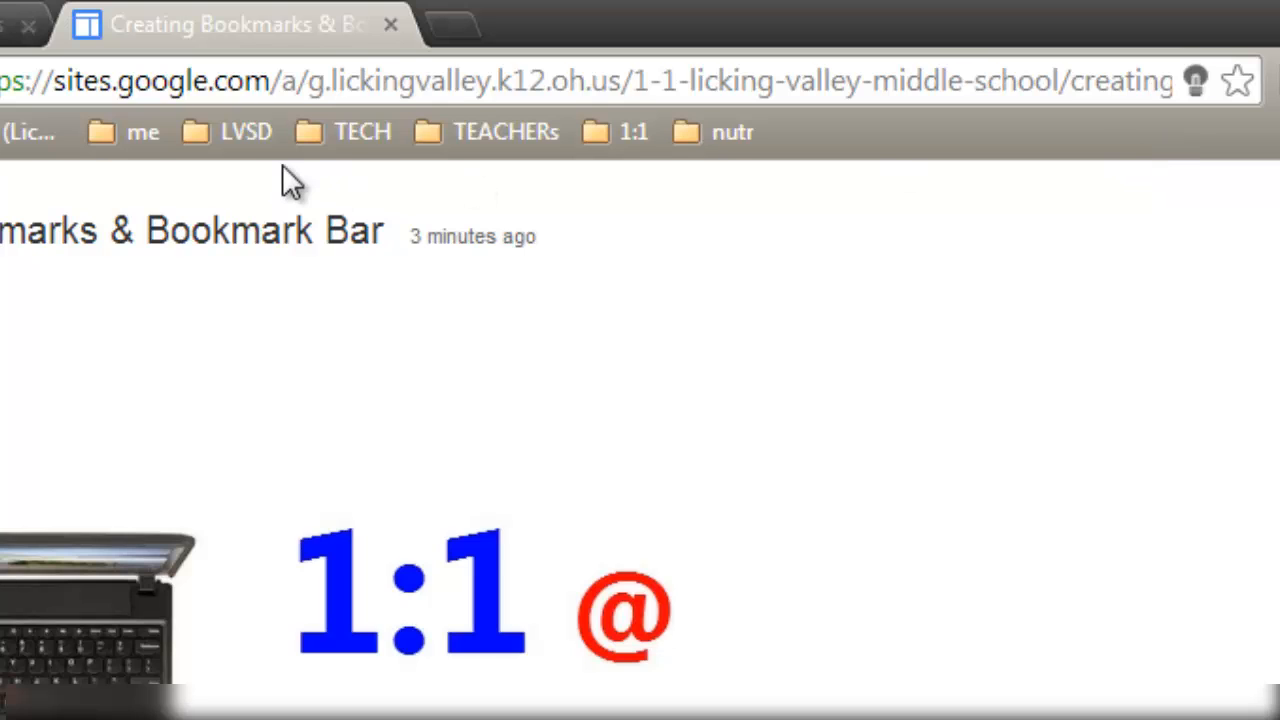
- Browse the me, TECH and 1:1 folders on the bookmarks bar
{"action": "left_click", "coordinate": [144, 132]}
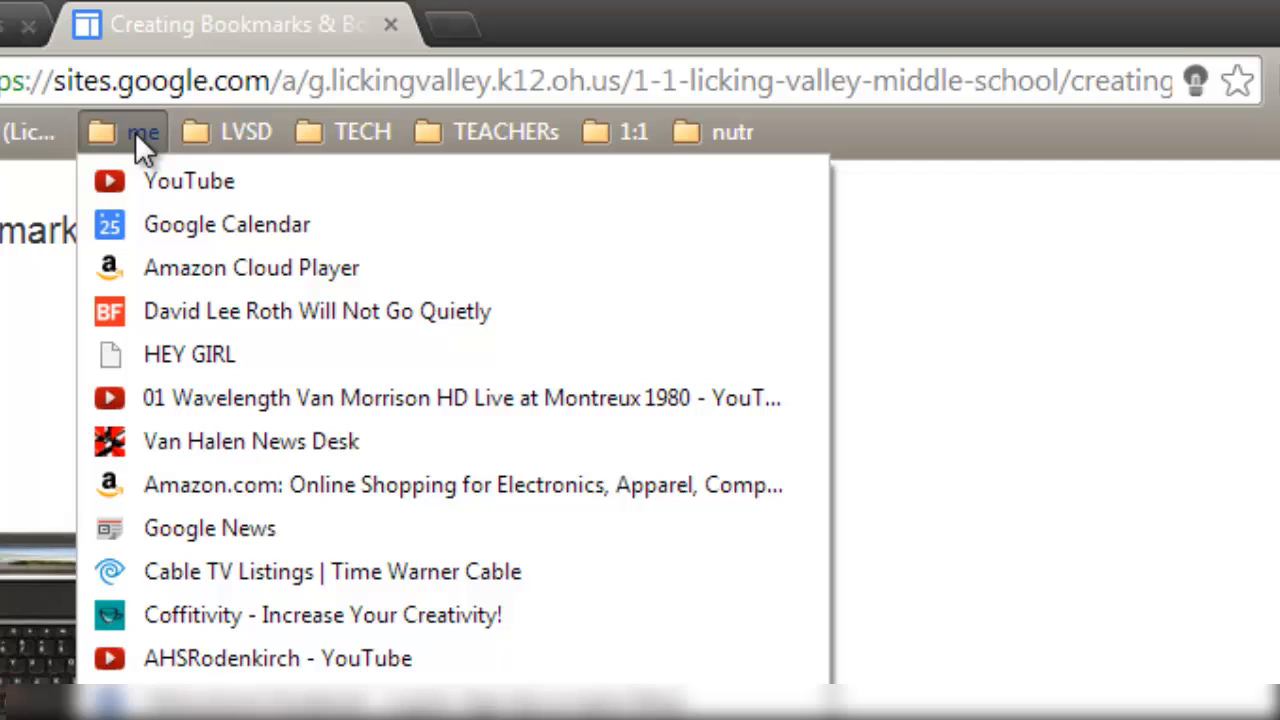
{"action": "left_click", "coordinate": [362, 132]}
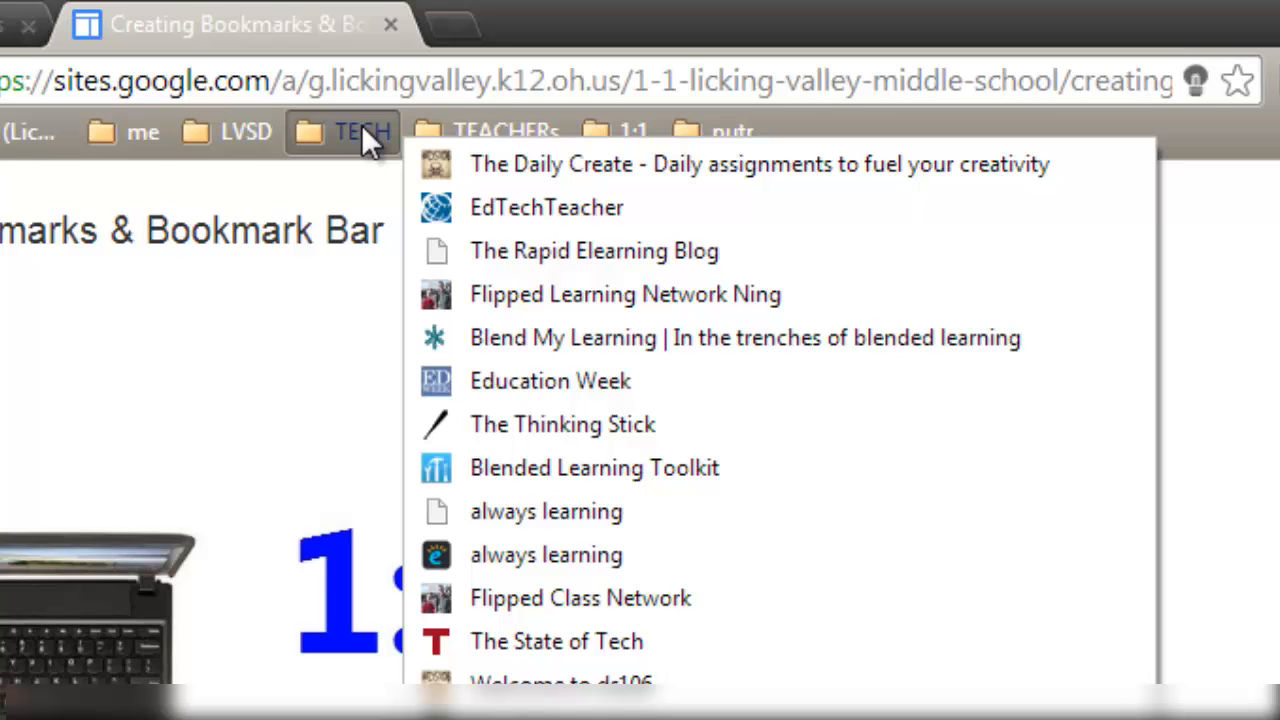
{"action": "left_click", "coordinate": [504, 132]}
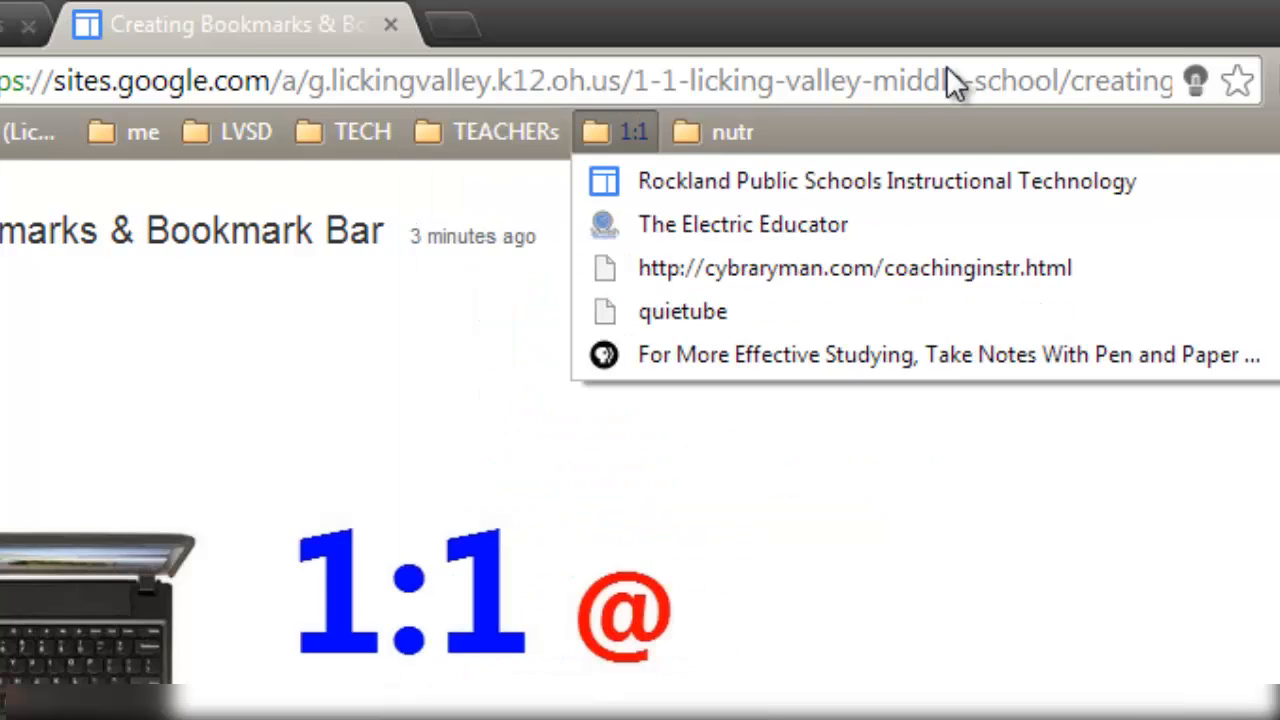
{"action": "mouse_move", "coordinate": [996, 150]}
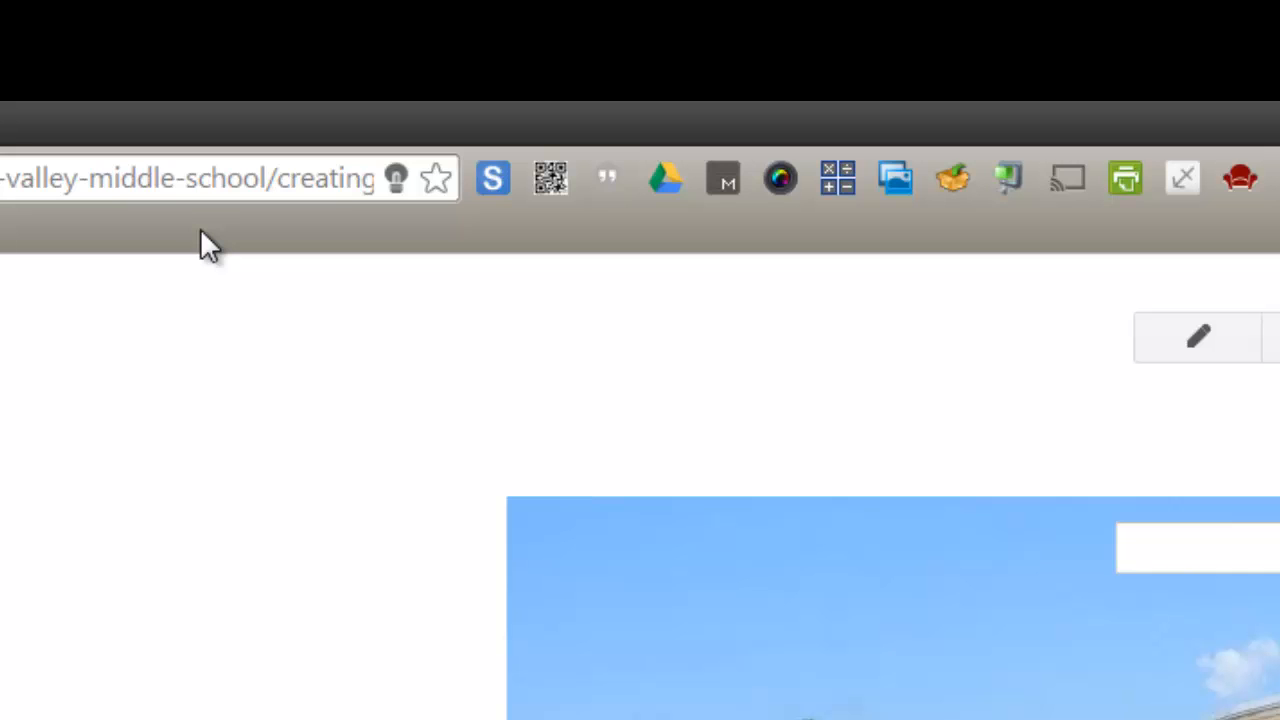
{"action": "mouse_move", "coordinate": [270, 256]}
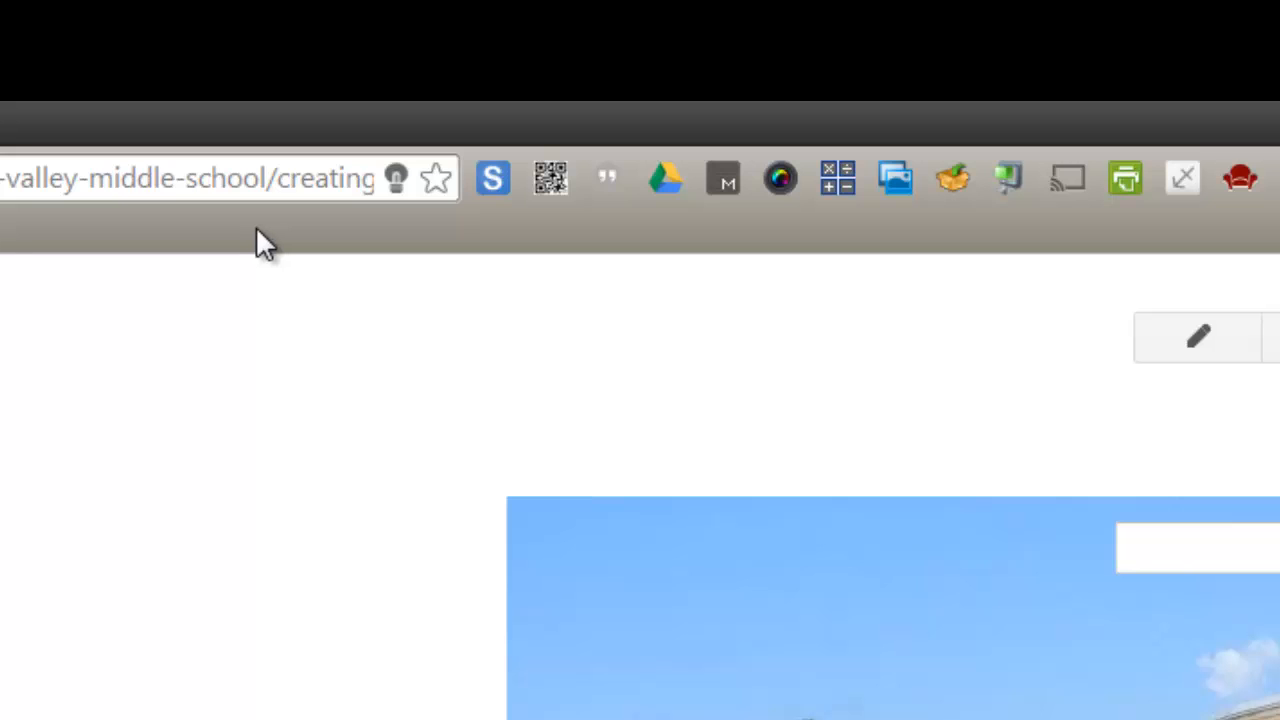
- Create a new bookmarks bar folder named Demo via Add folder
{"action": "right_click", "coordinate": [264, 240]}
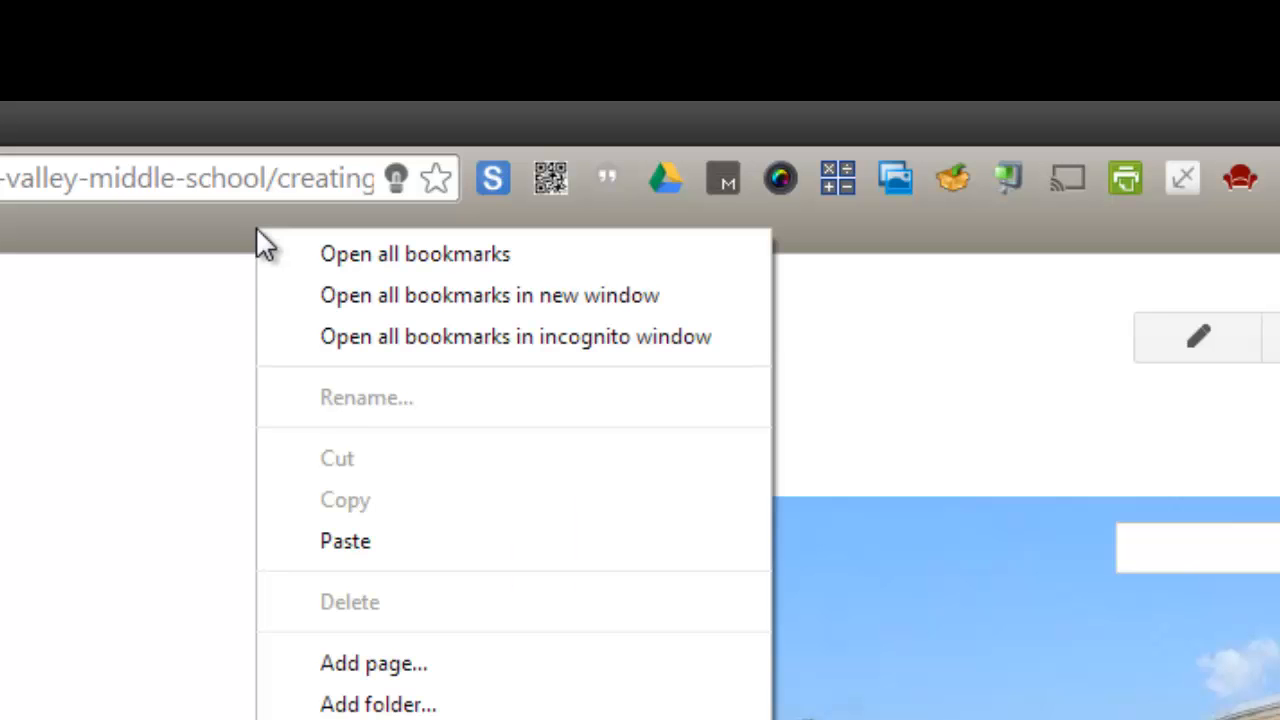
{"action": "mouse_move", "coordinate": [378, 704]}
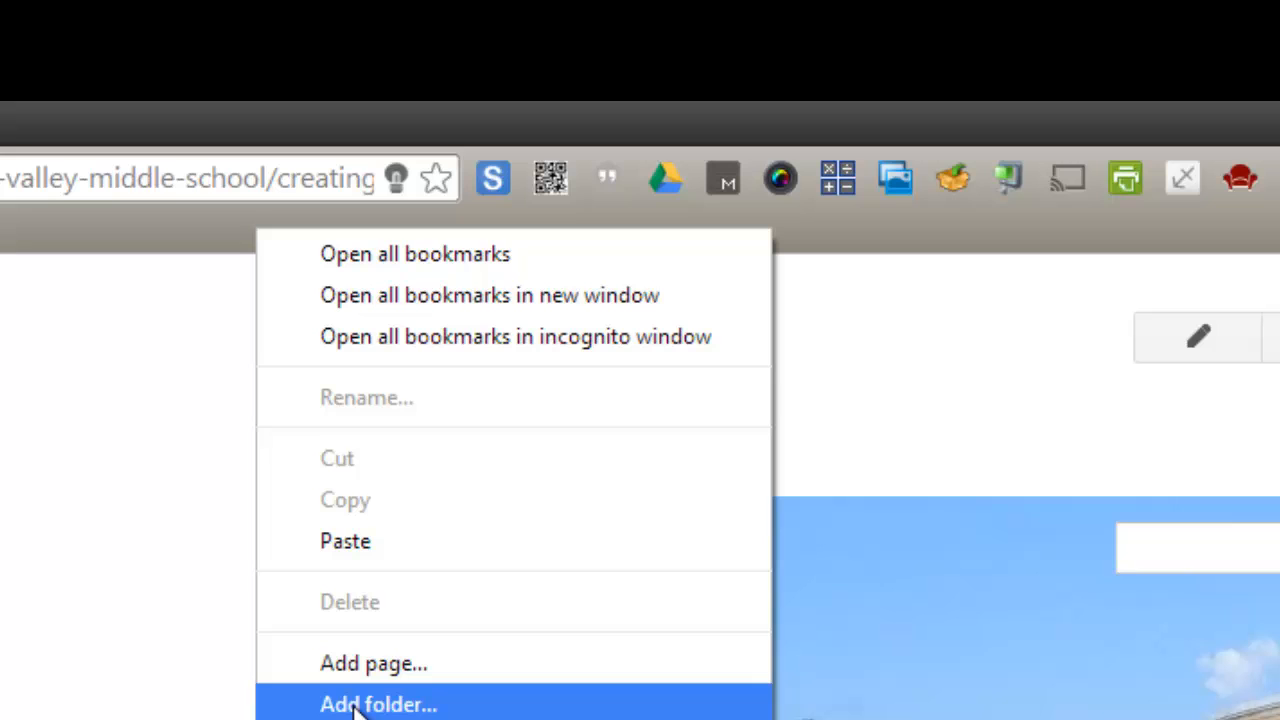
{"action": "mouse_move", "coordinate": [372, 664]}
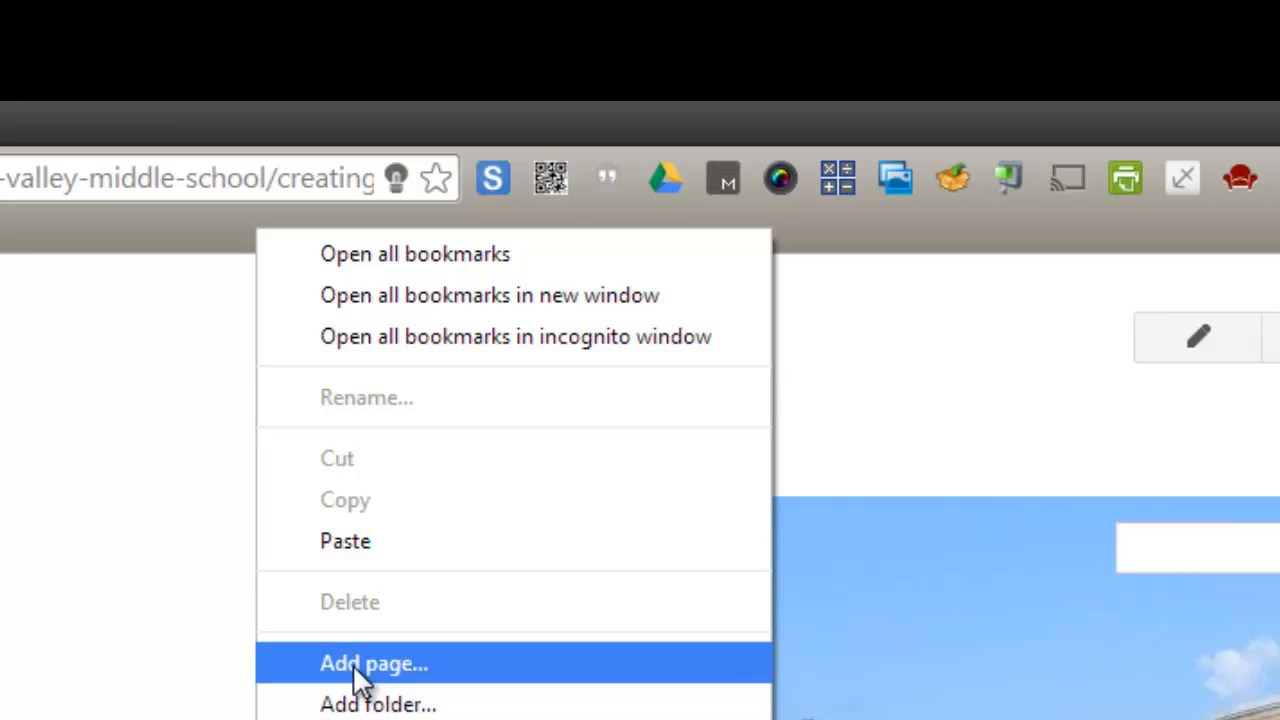
{"action": "mouse_move", "coordinate": [378, 704]}
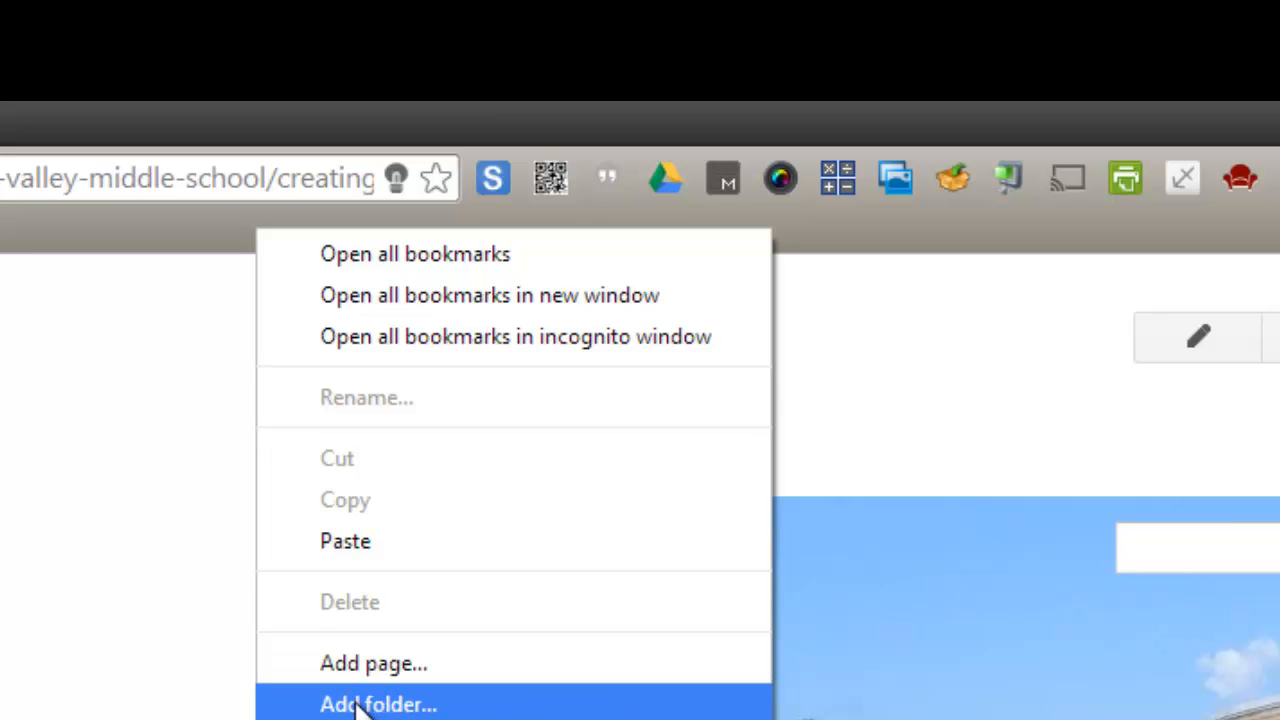
{"action": "left_click", "coordinate": [378, 704]}
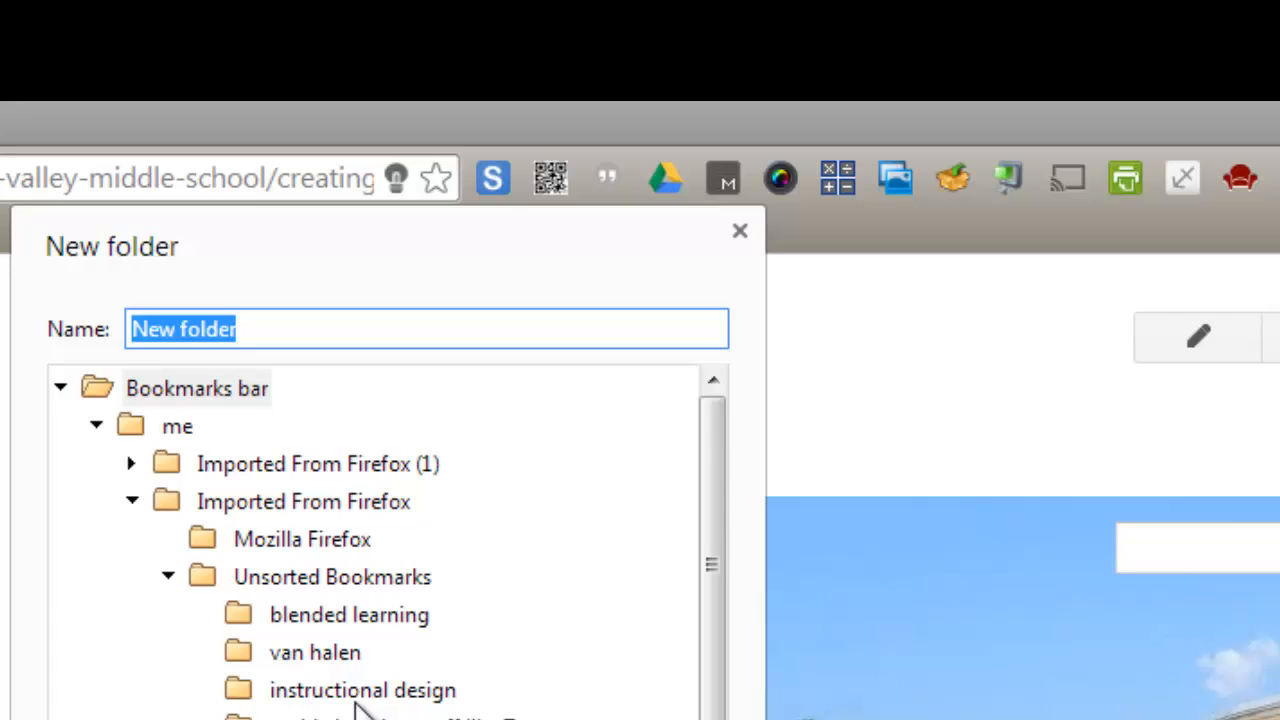
{"action": "type", "text": "D"}
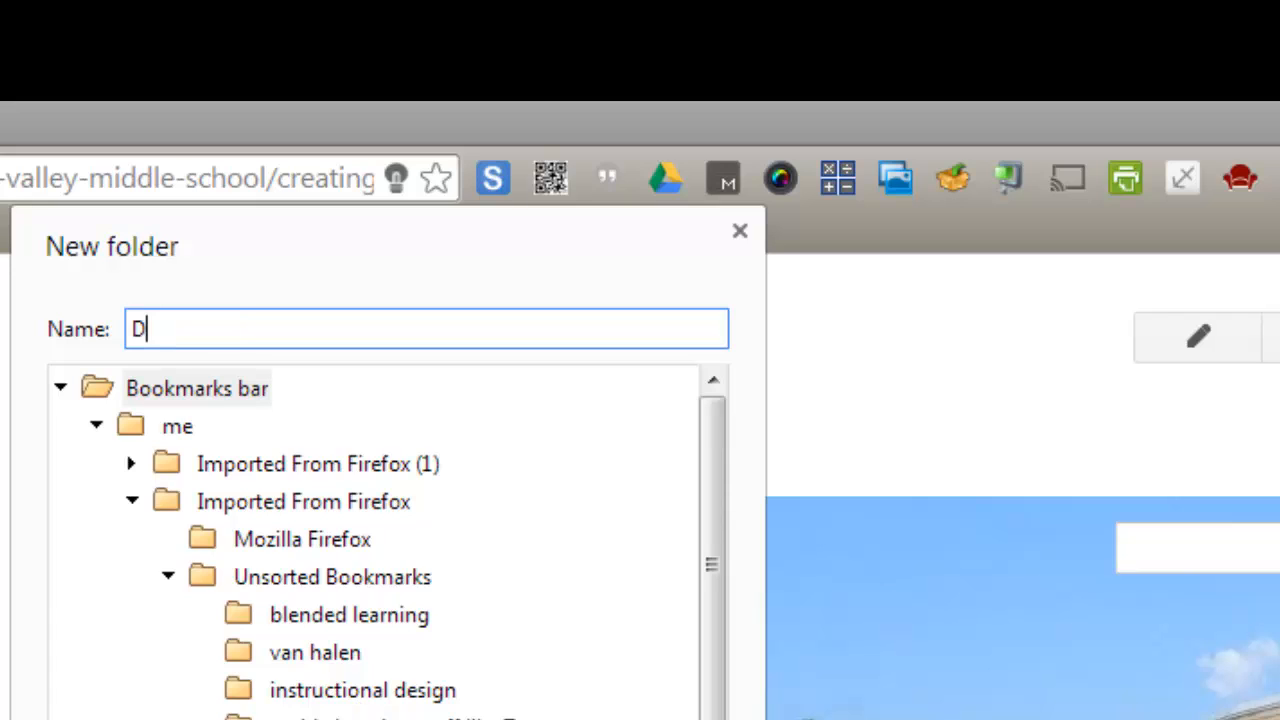
{"action": "type", "text": "emo"}
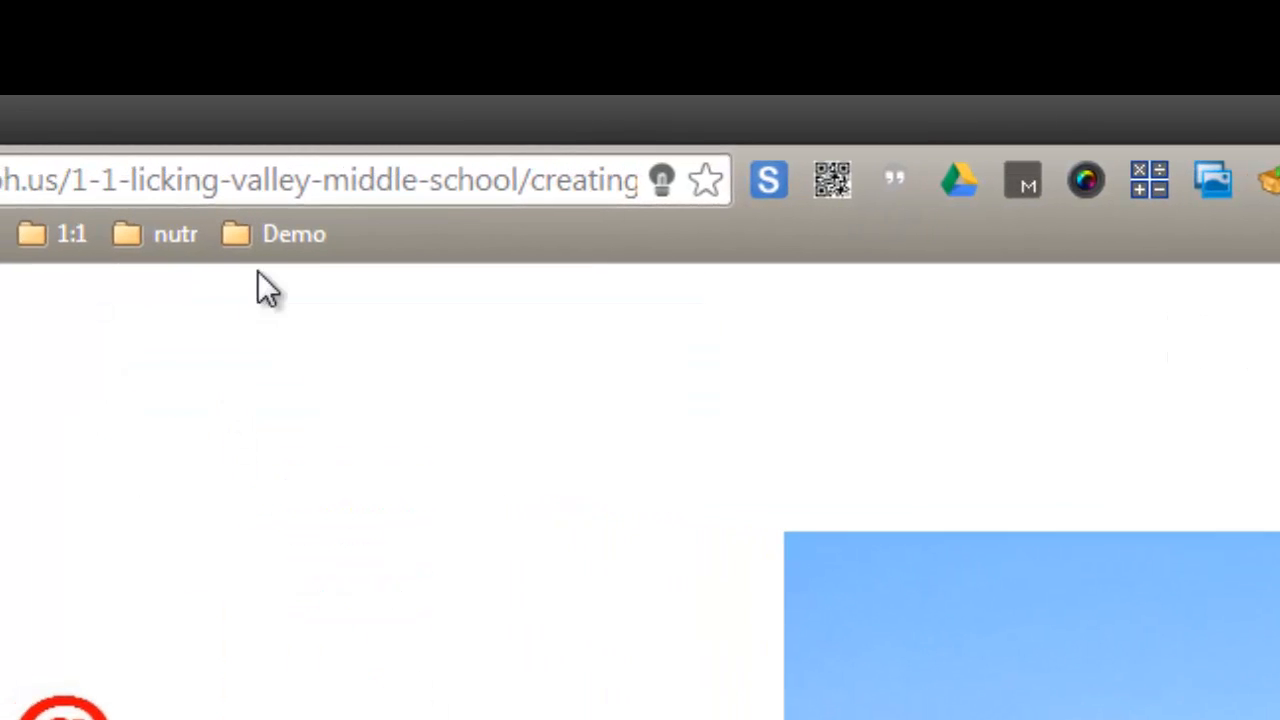
- Copy the page address, bookmark the page into Demo, and check Demo's contents
{"action": "left_click", "coordinate": [294, 234]}
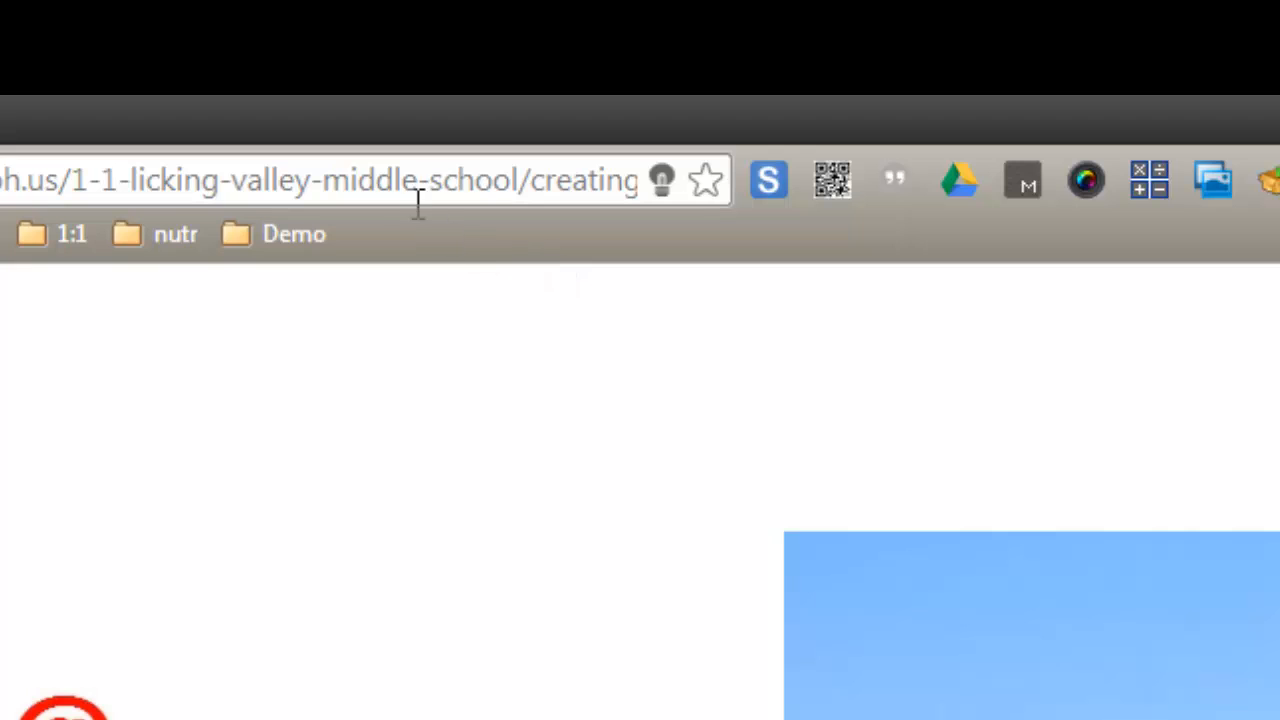
{"action": "mouse_move", "coordinate": [396, 184]}
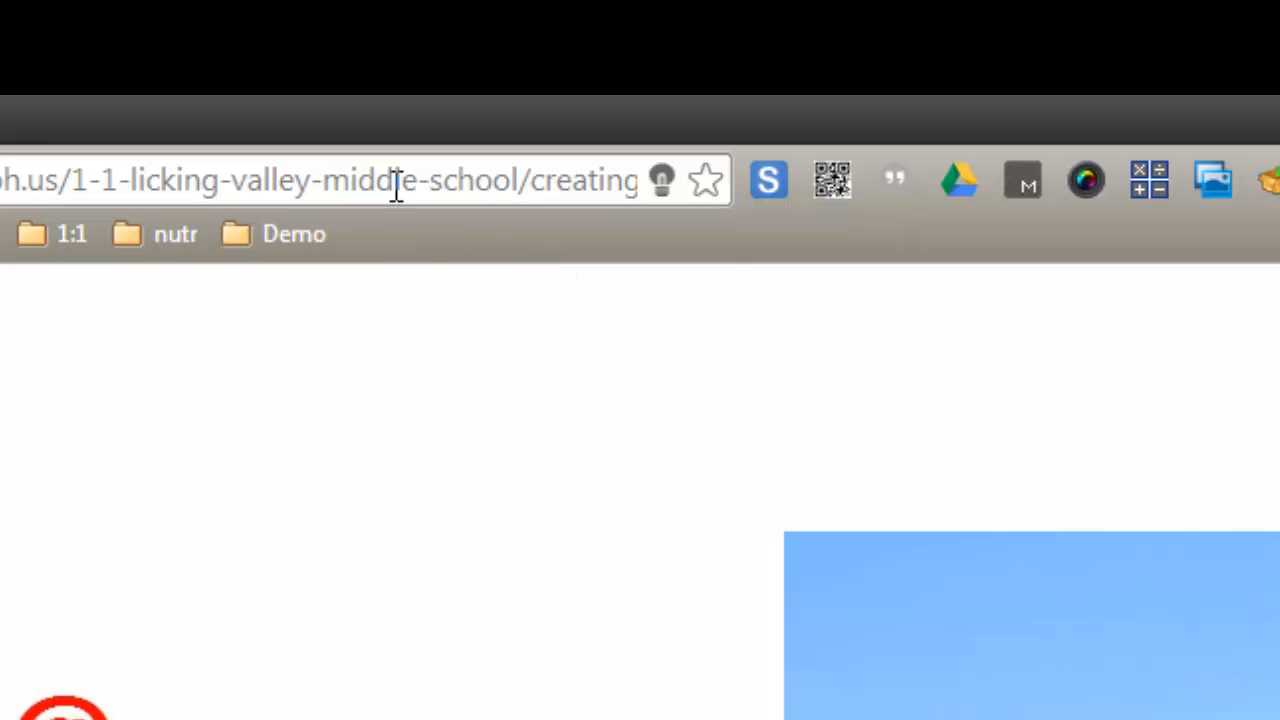
{"action": "right_click", "coordinate": [400, 180]}
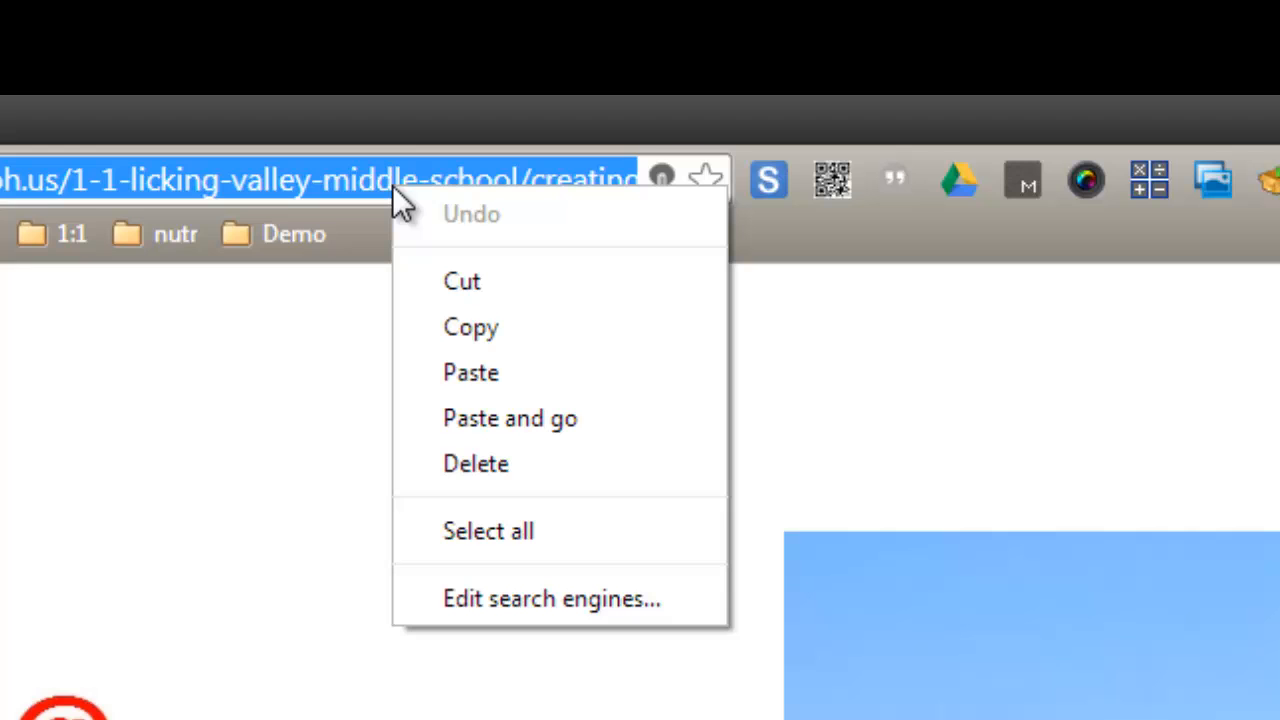
{"action": "left_click", "coordinate": [360, 180]}
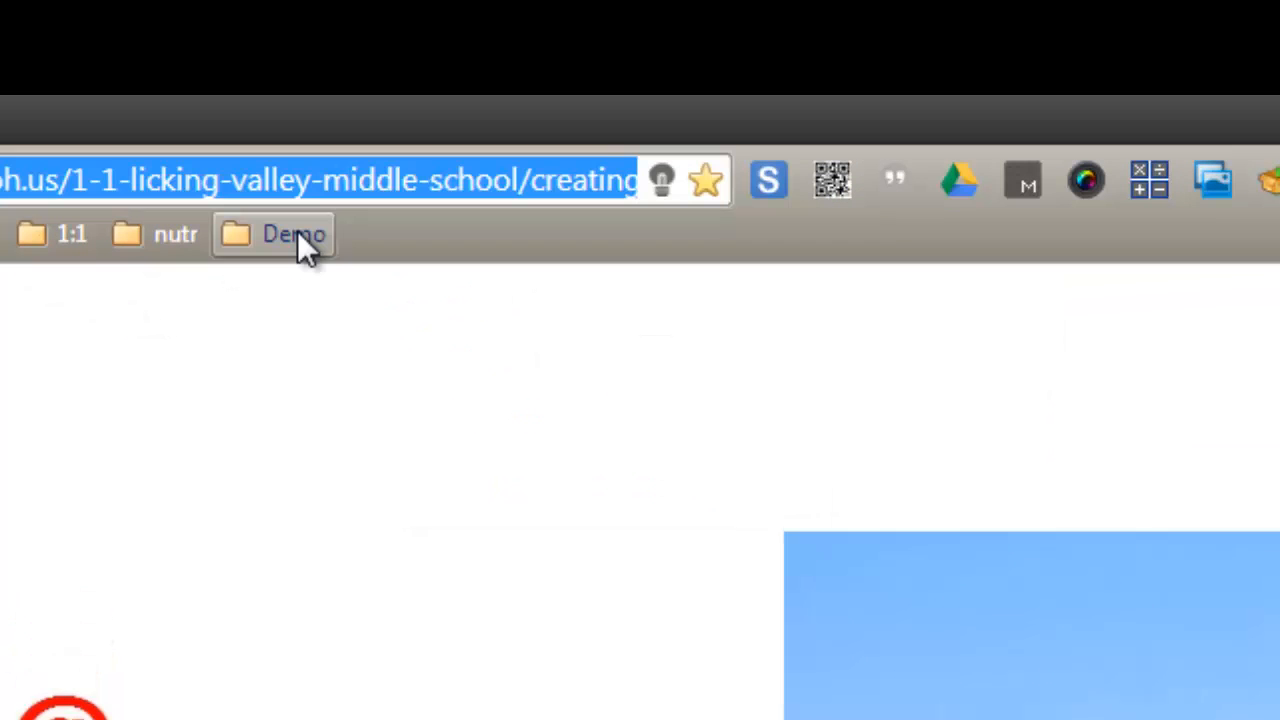
{"action": "left_click", "coordinate": [294, 232]}
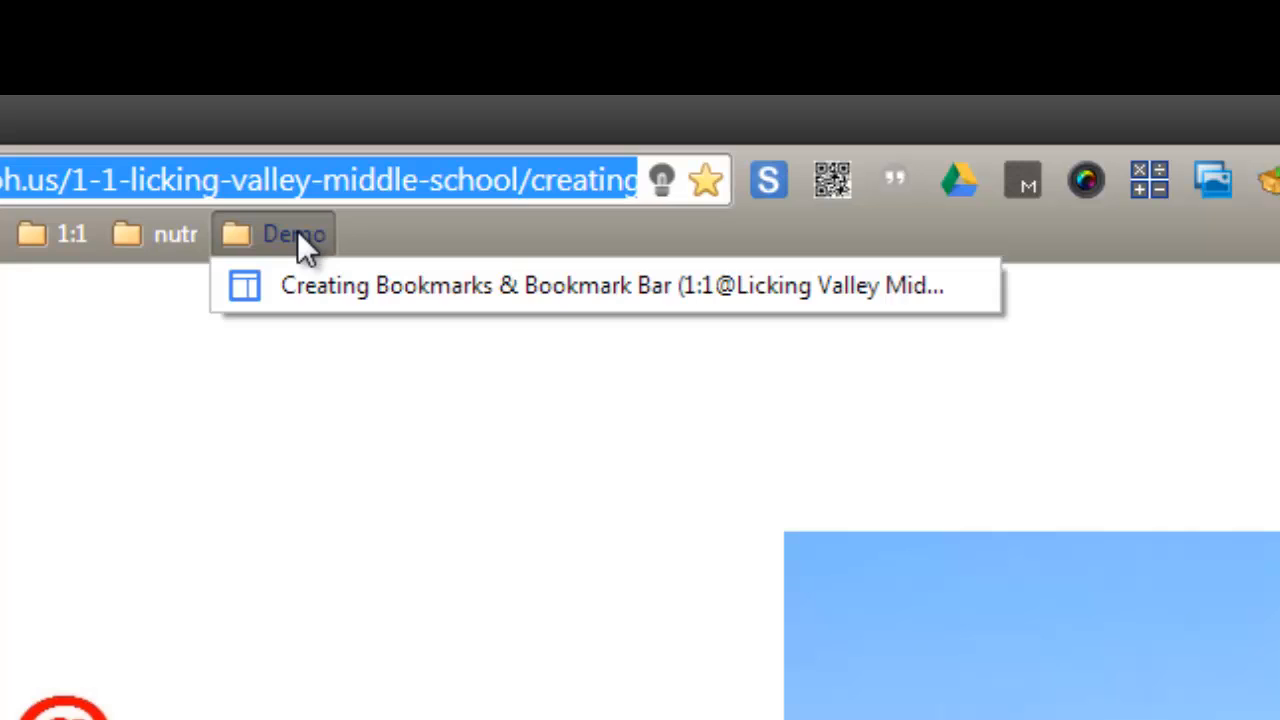
{"action": "mouse_move", "coordinate": [400, 244]}
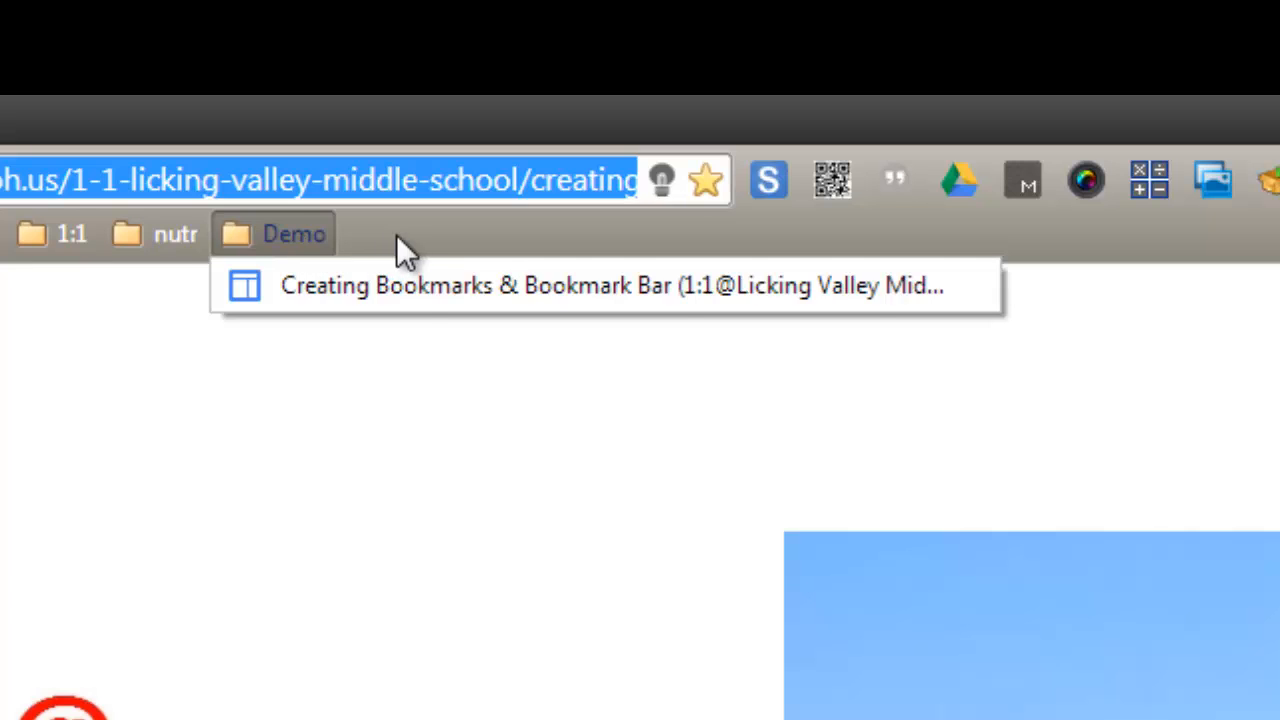
{"action": "mouse_move", "coordinate": [716, 210]}
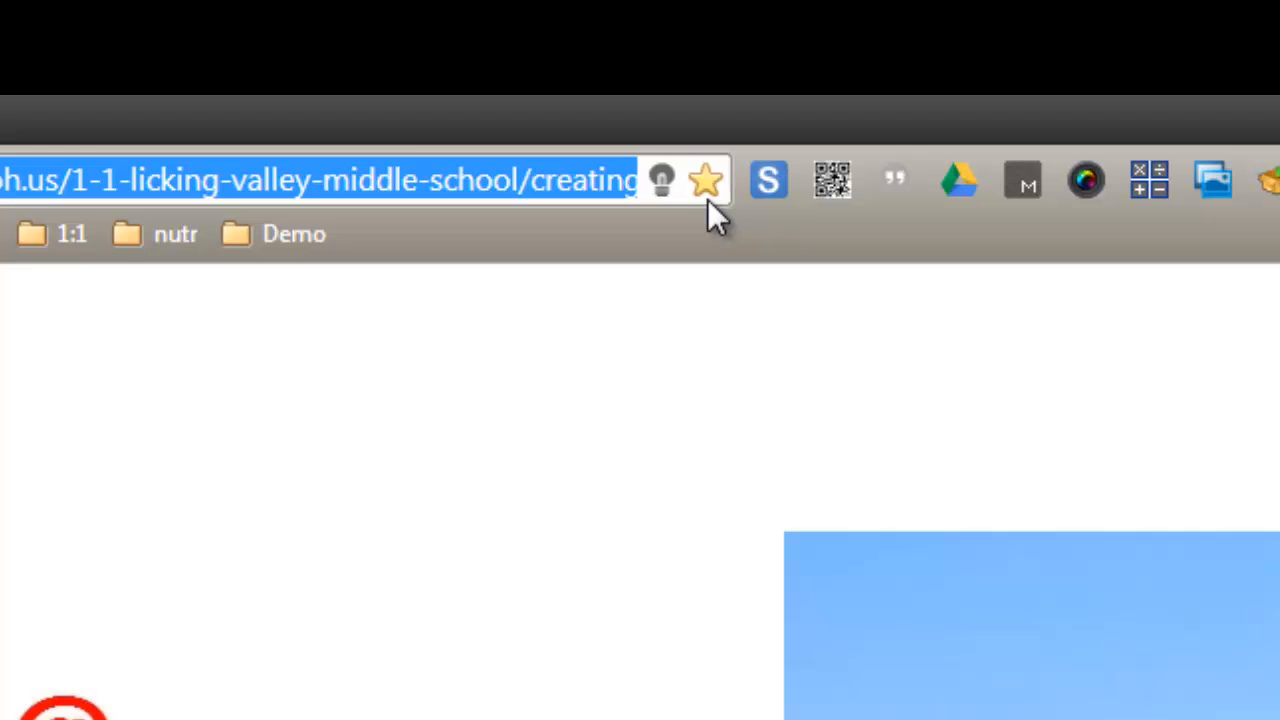
{"action": "mouse_move", "coordinate": [704, 180]}
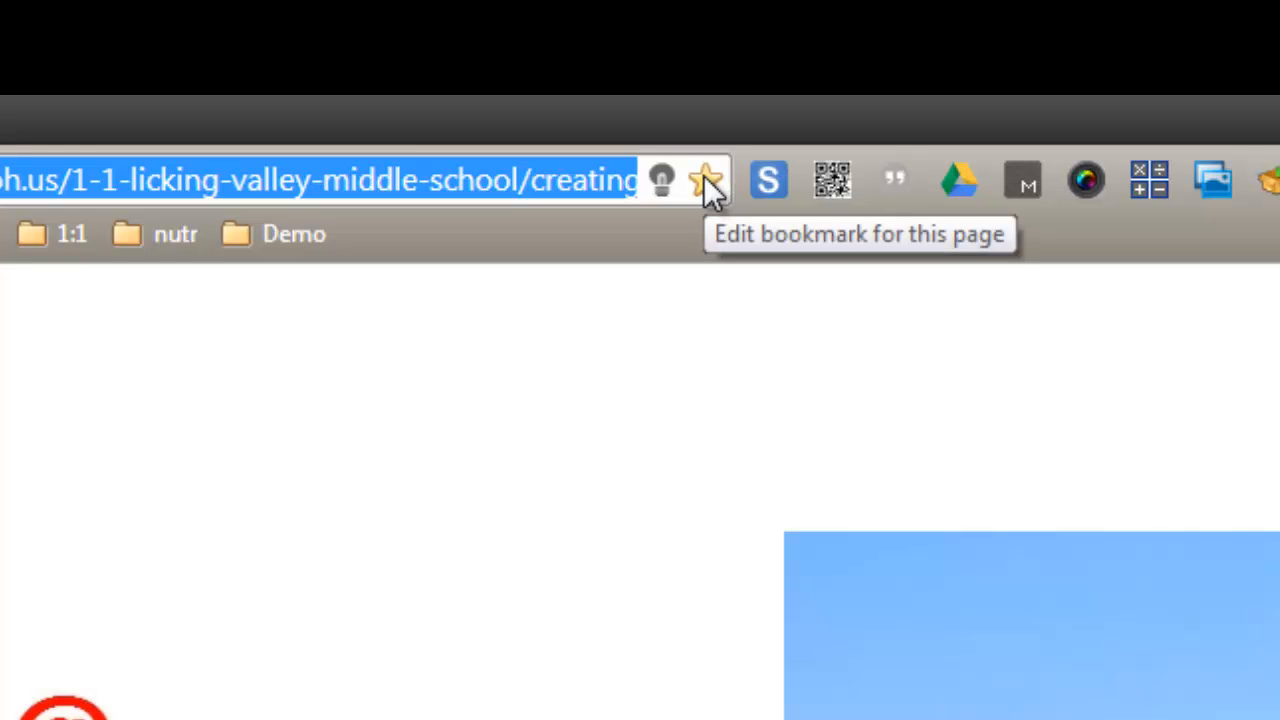
{"action": "left_click", "coordinate": [704, 180]}
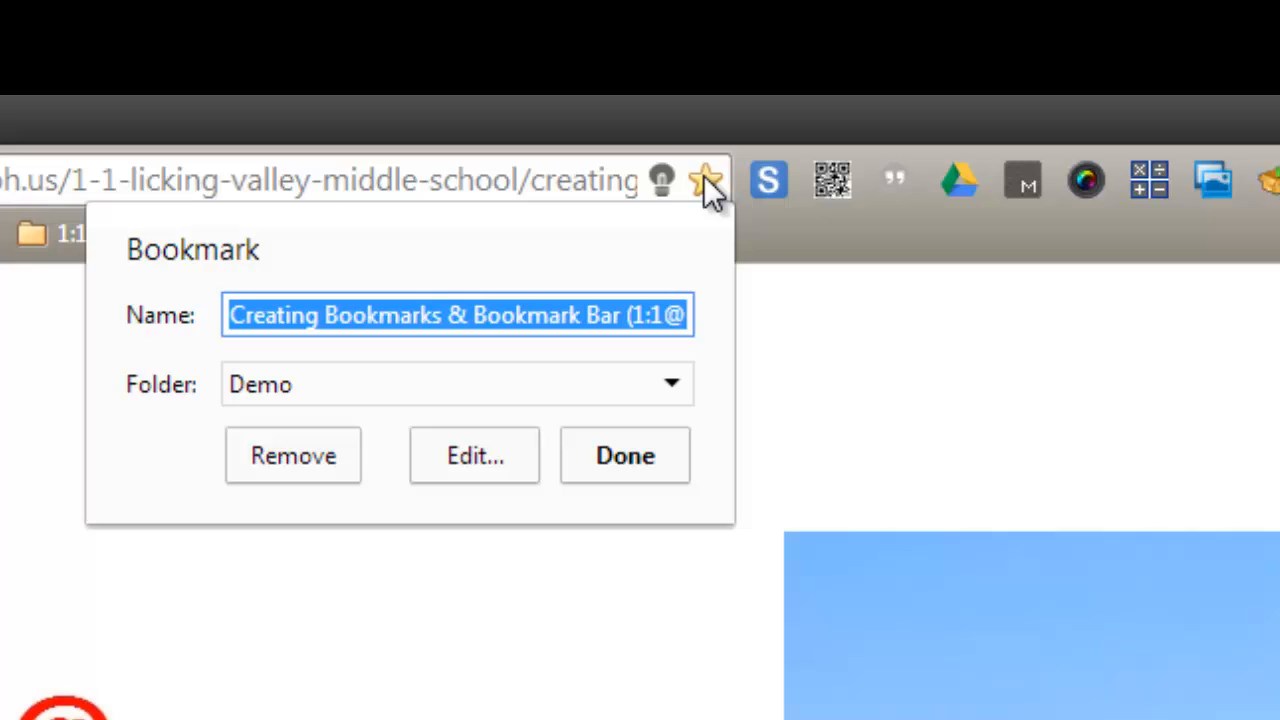
{"action": "mouse_move", "coordinate": [680, 400]}
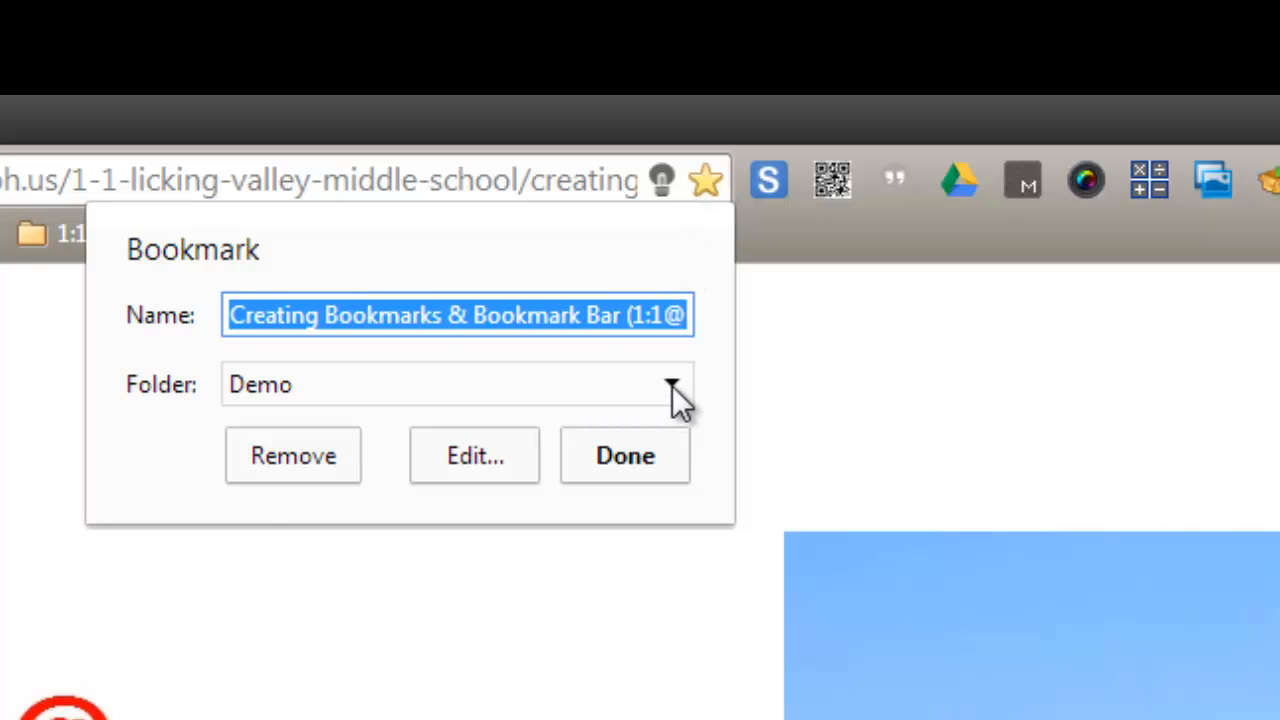
{"action": "left_click", "coordinate": [670, 384]}
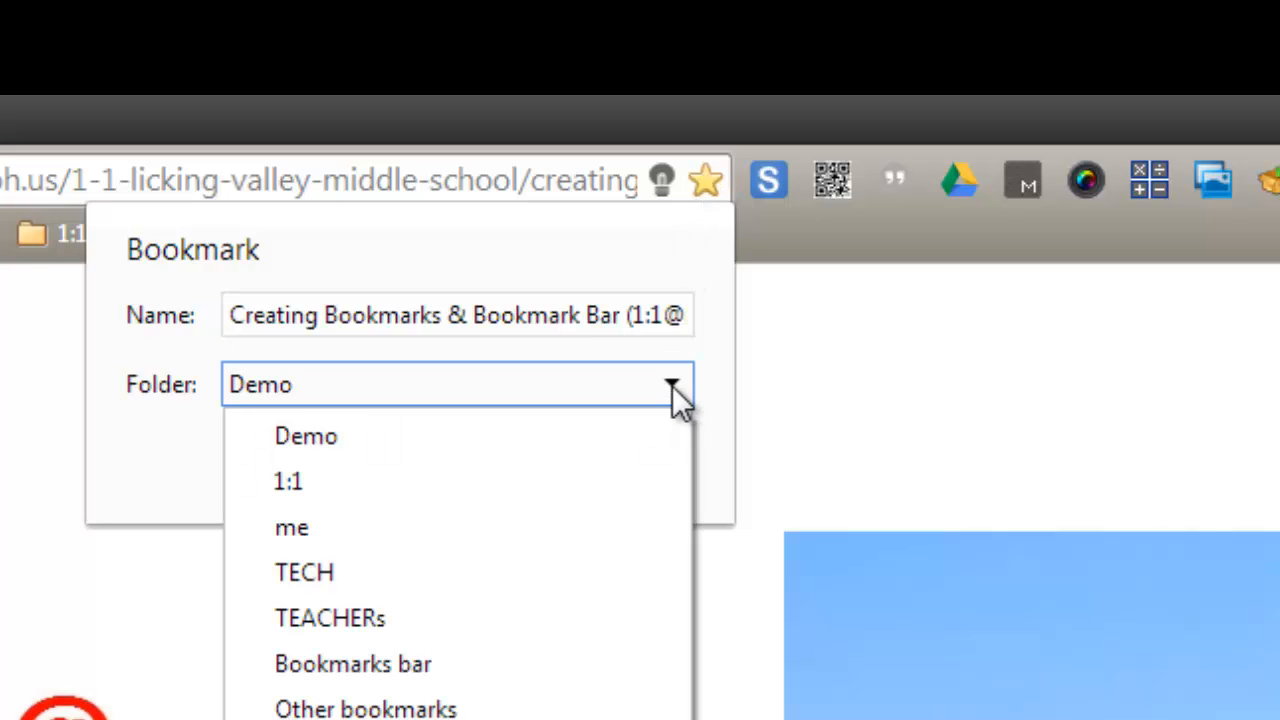
{"action": "mouse_move", "coordinate": [900, 230]}
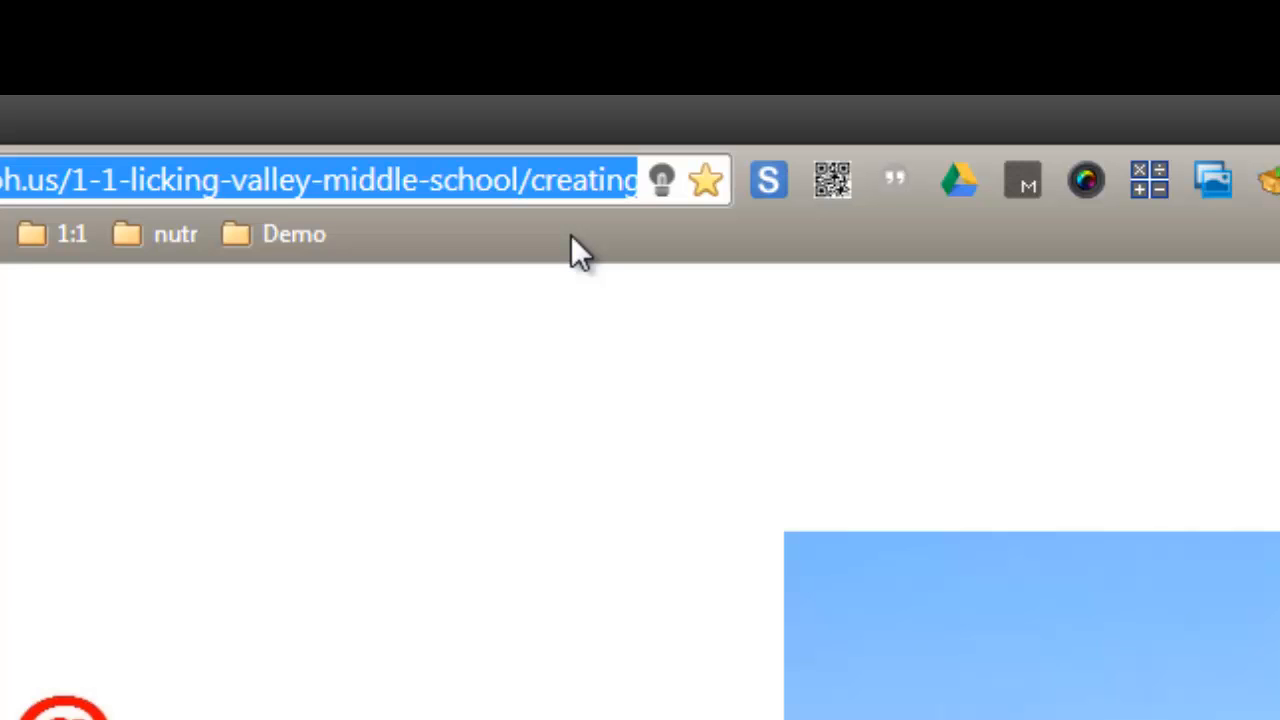
{"action": "mouse_move", "coordinate": [820, 250]}
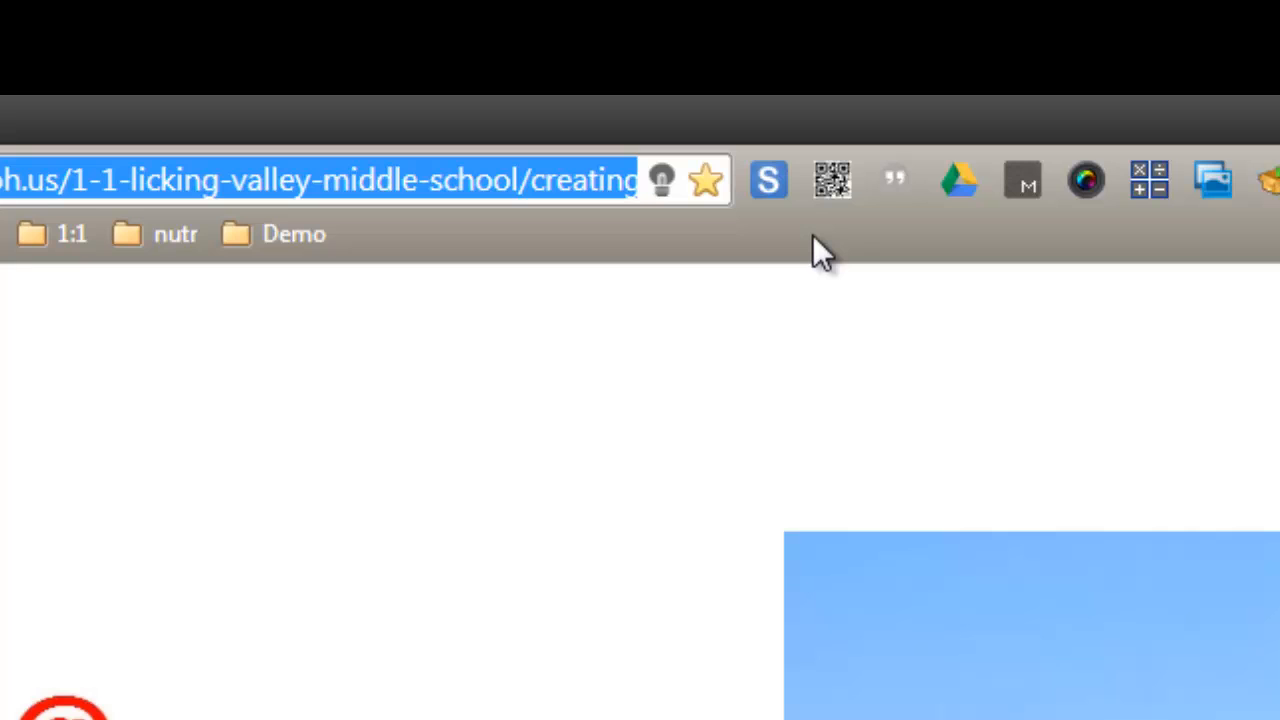
{"action": "mouse_move", "coordinate": [460, 184]}
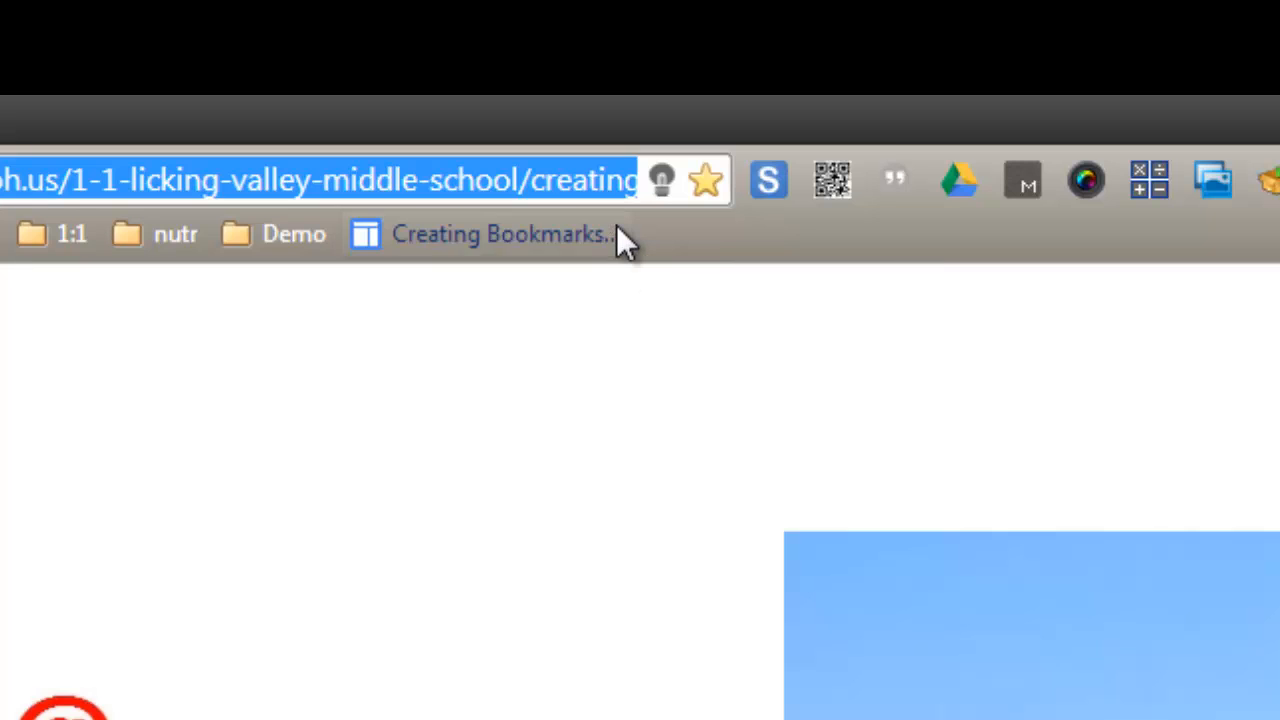
{"action": "mouse_move", "coordinate": [504, 232]}
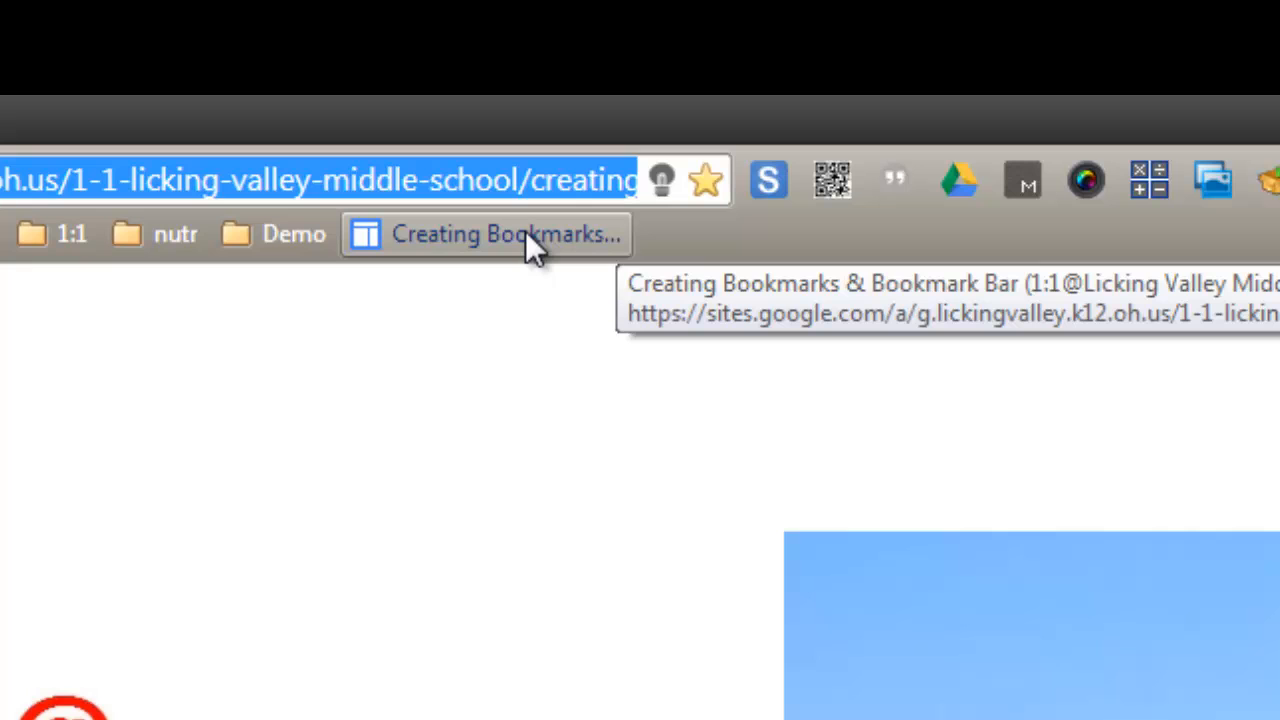
- Delete the Creating Bookmarks bookmark from the bookmarks bar
{"action": "right_click", "coordinate": [490, 234]}
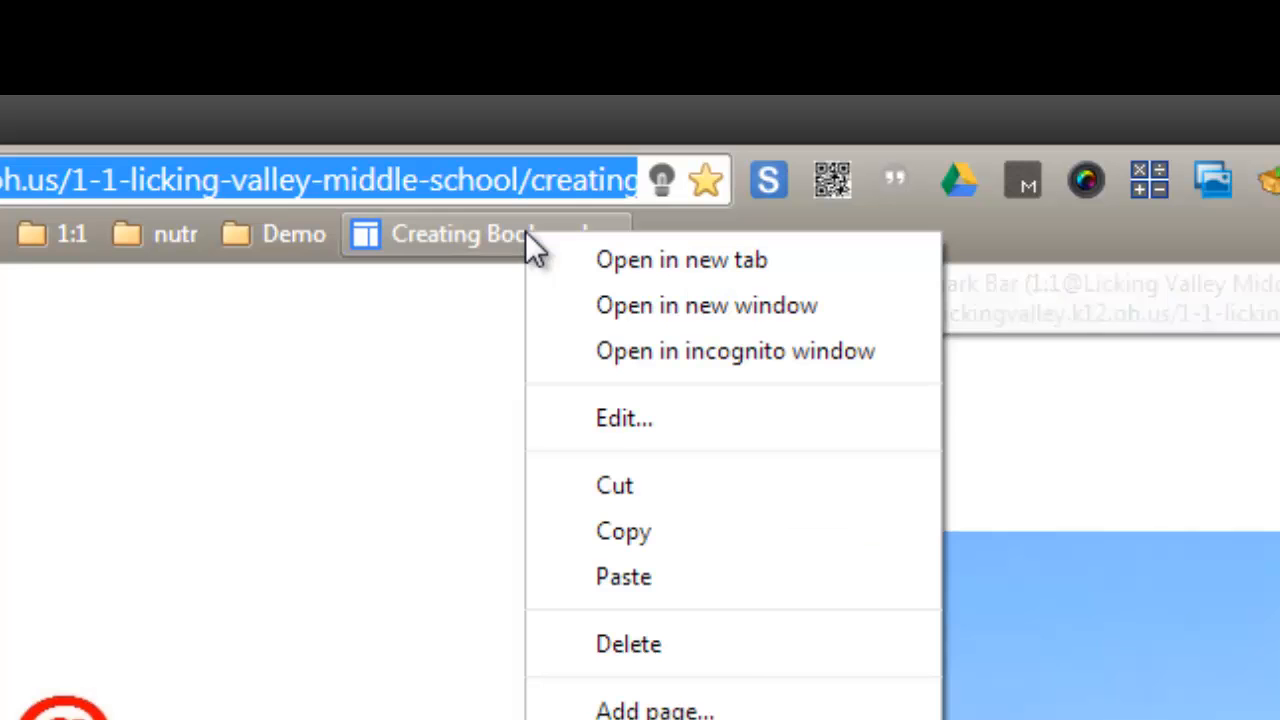
{"action": "mouse_move", "coordinate": [600, 630]}
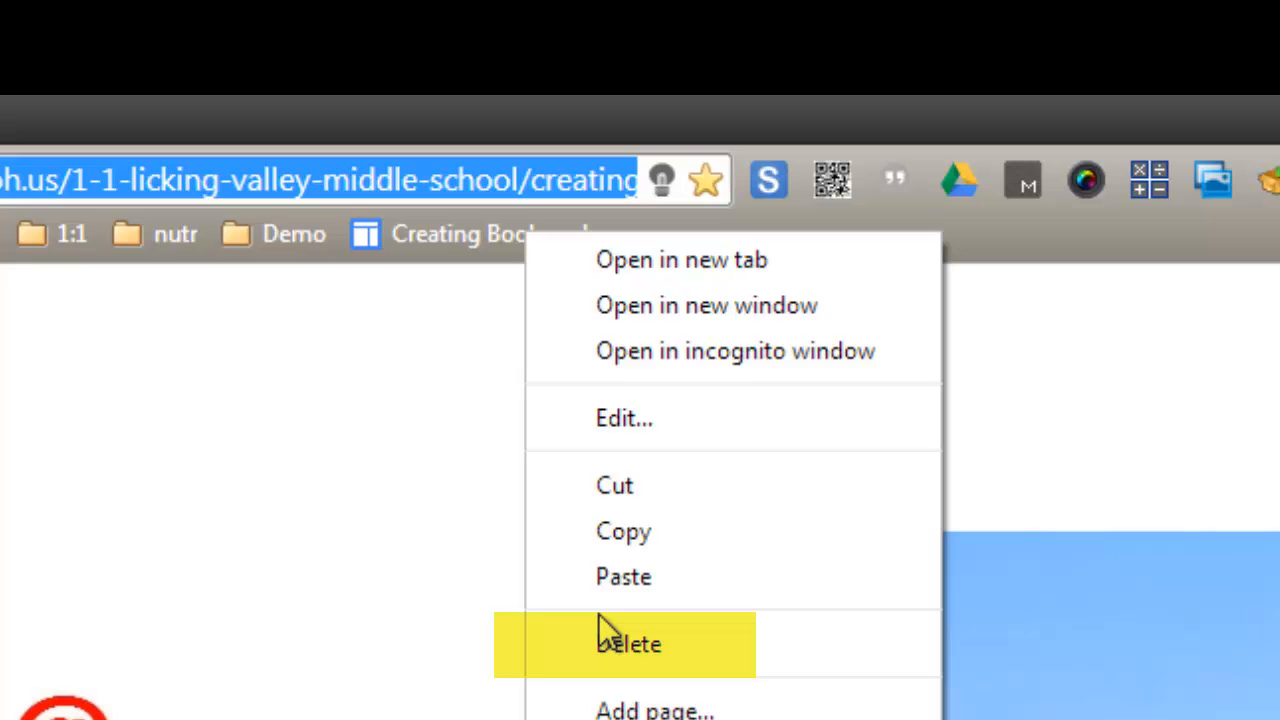
{"action": "left_click", "coordinate": [628, 644]}
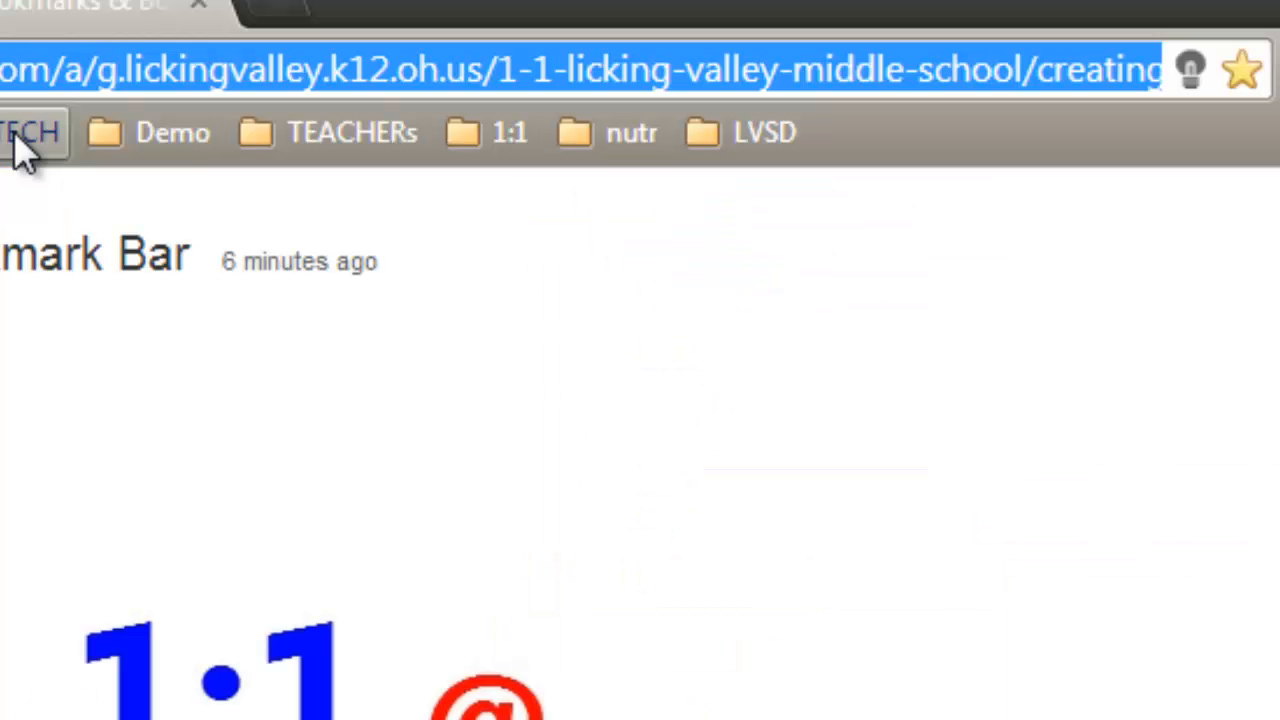
- Expand the TECH folder to list its saved education and learning blogs
{"action": "left_click", "coordinate": [30, 132]}
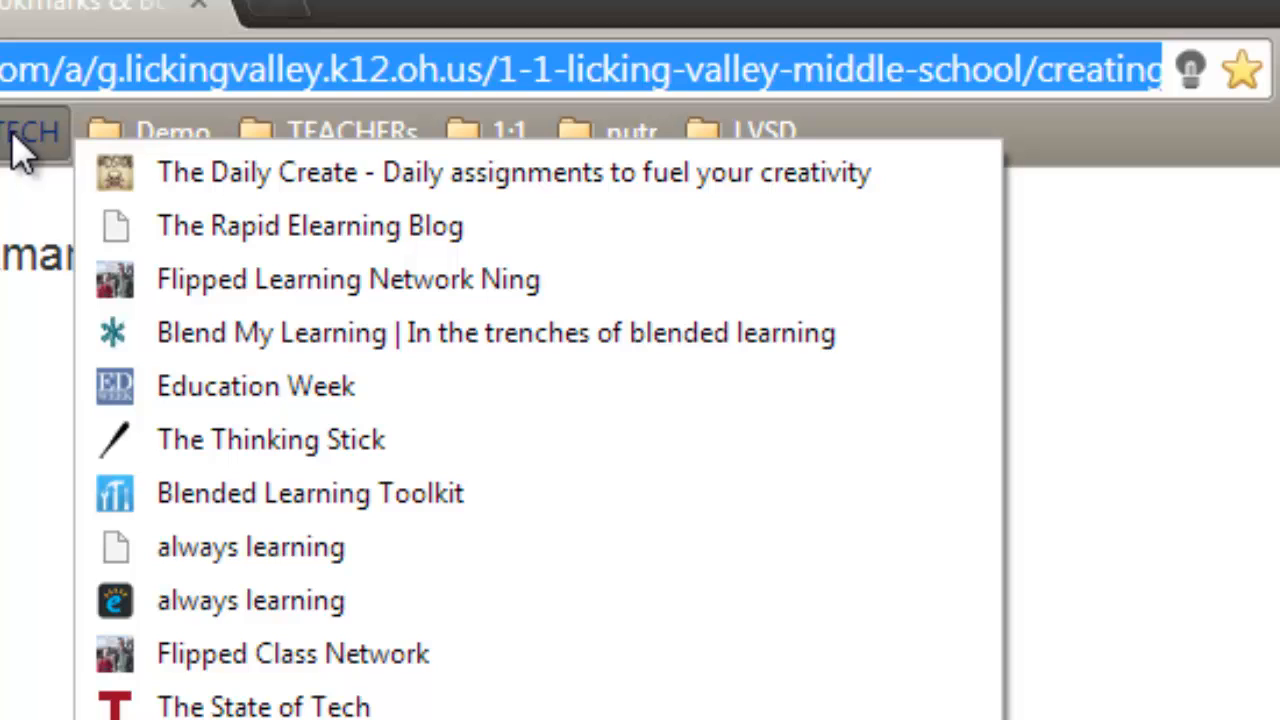
{"action": "mouse_move", "coordinate": [280, 224]}
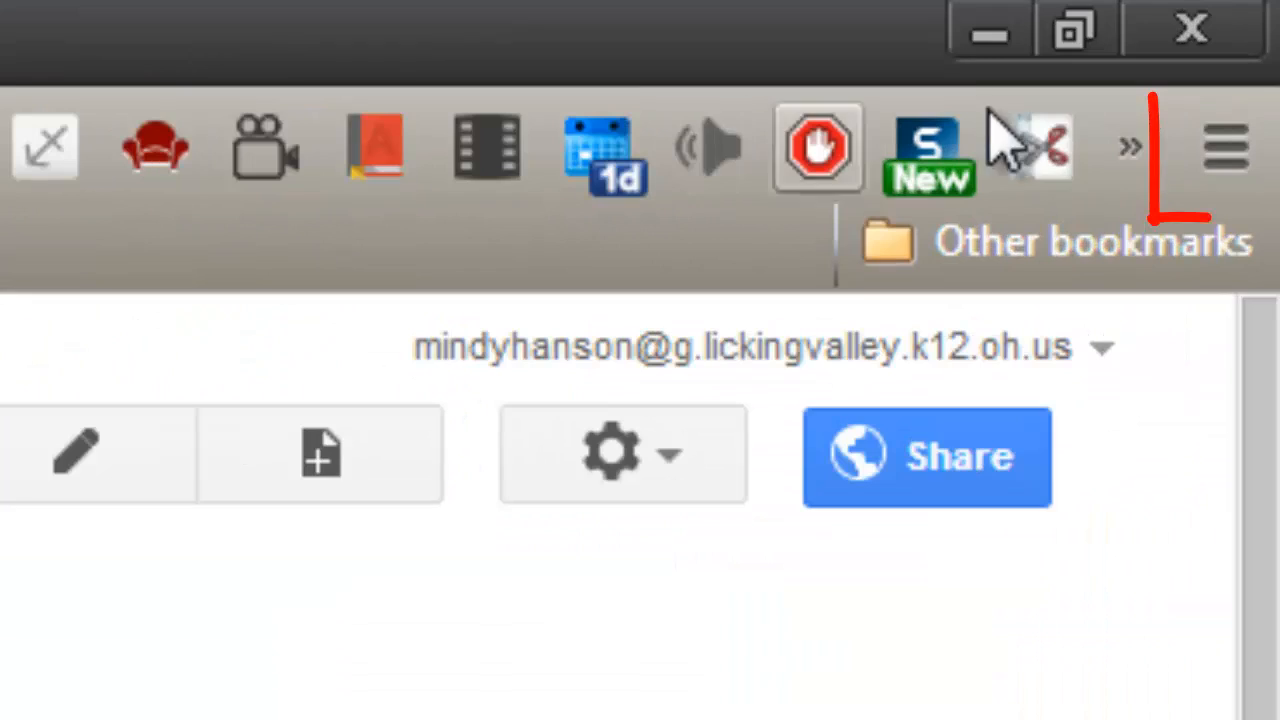
{"action": "mouse_move", "coordinate": [1224, 144]}
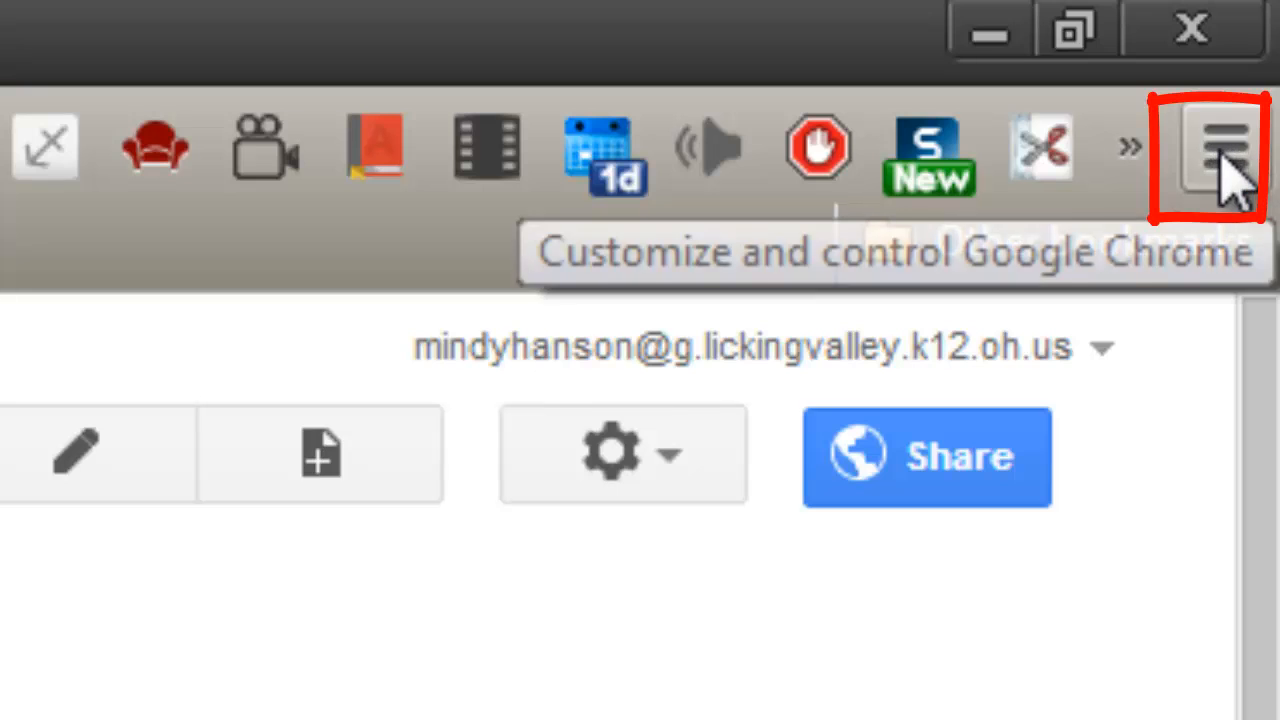
- Show the Bookmarks submenu with Show bookmarks bar checked in Chrome's main menu
{"action": "left_click", "coordinate": [1222, 148]}
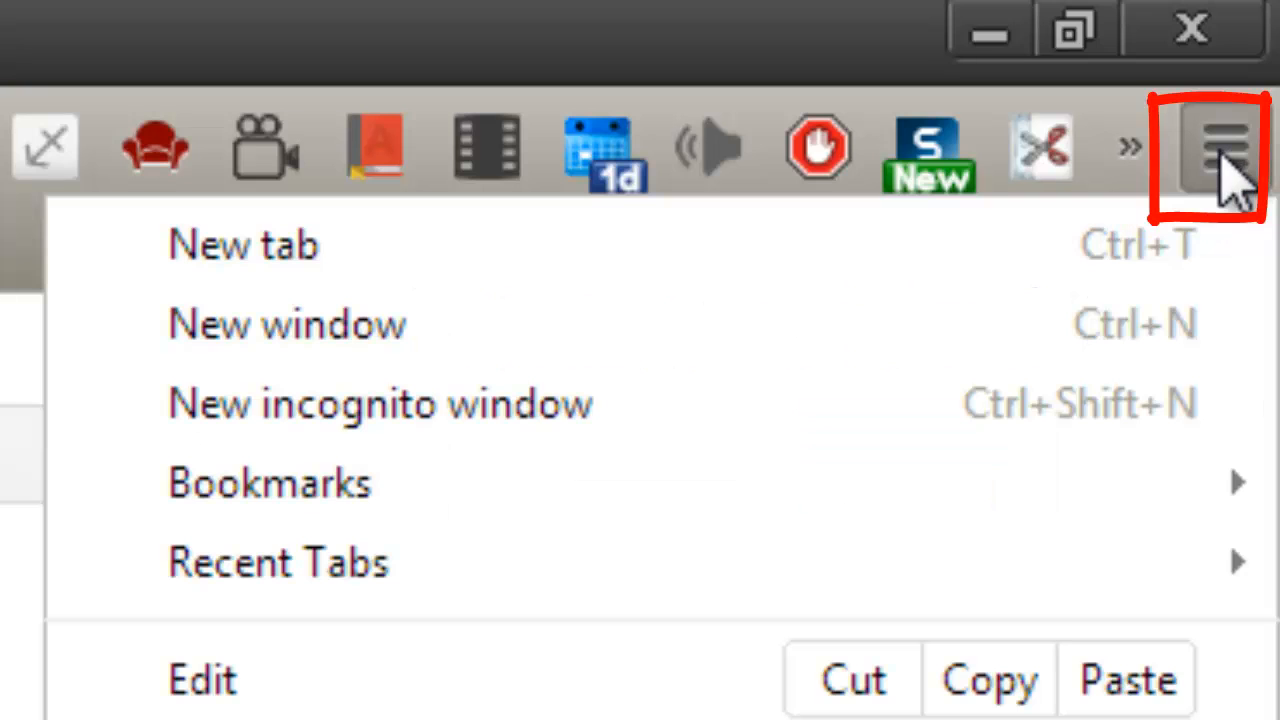
{"action": "mouse_move", "coordinate": [710, 244]}
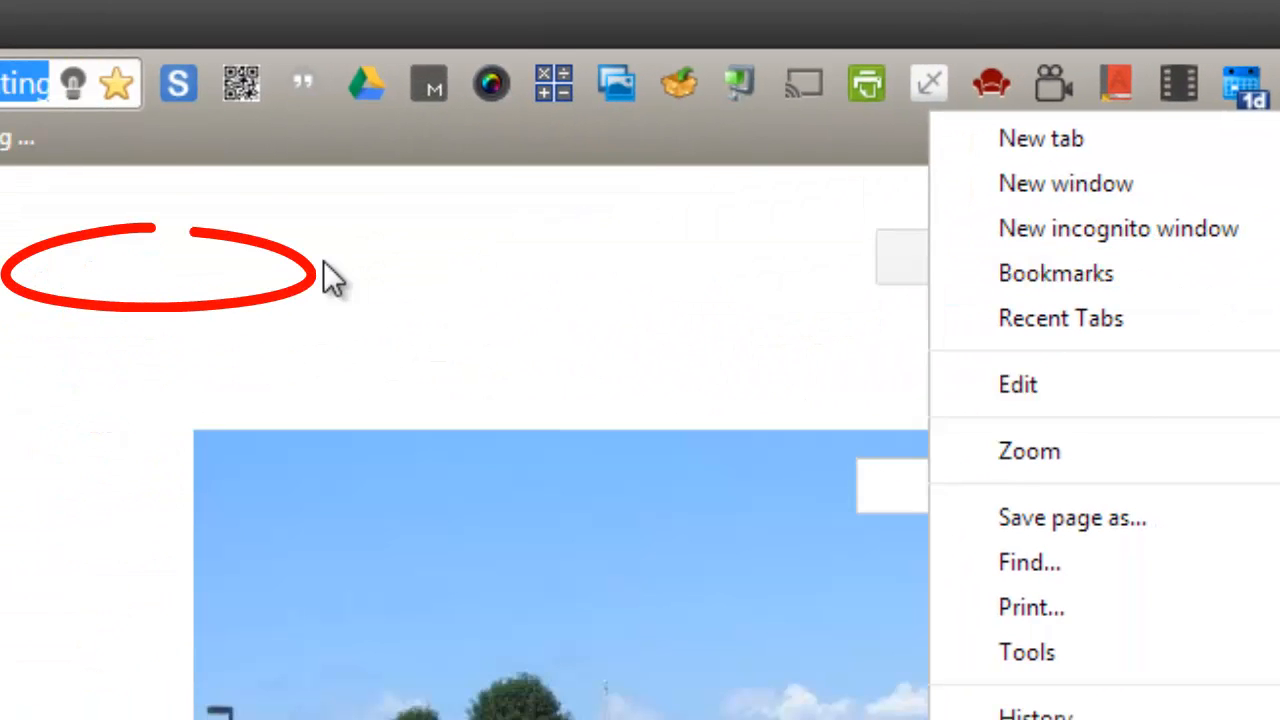
{"action": "left_click", "coordinate": [1056, 272]}
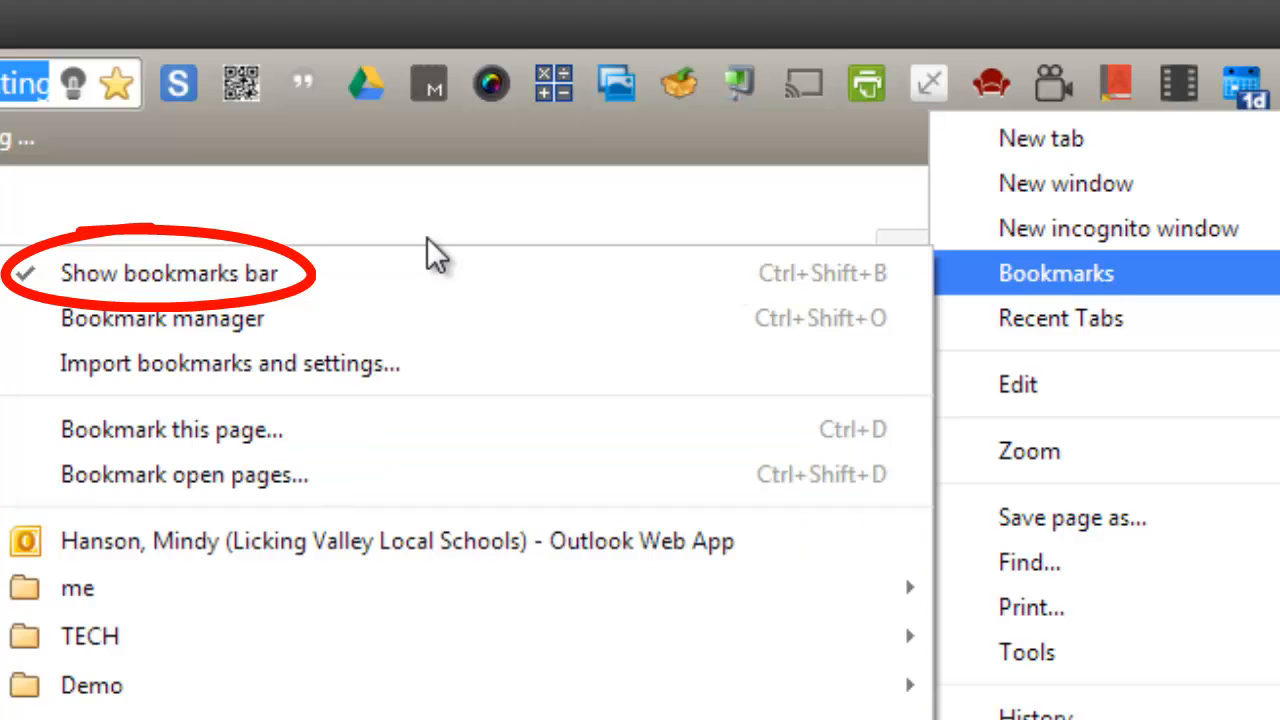
{"action": "mouse_move", "coordinate": [430, 272]}
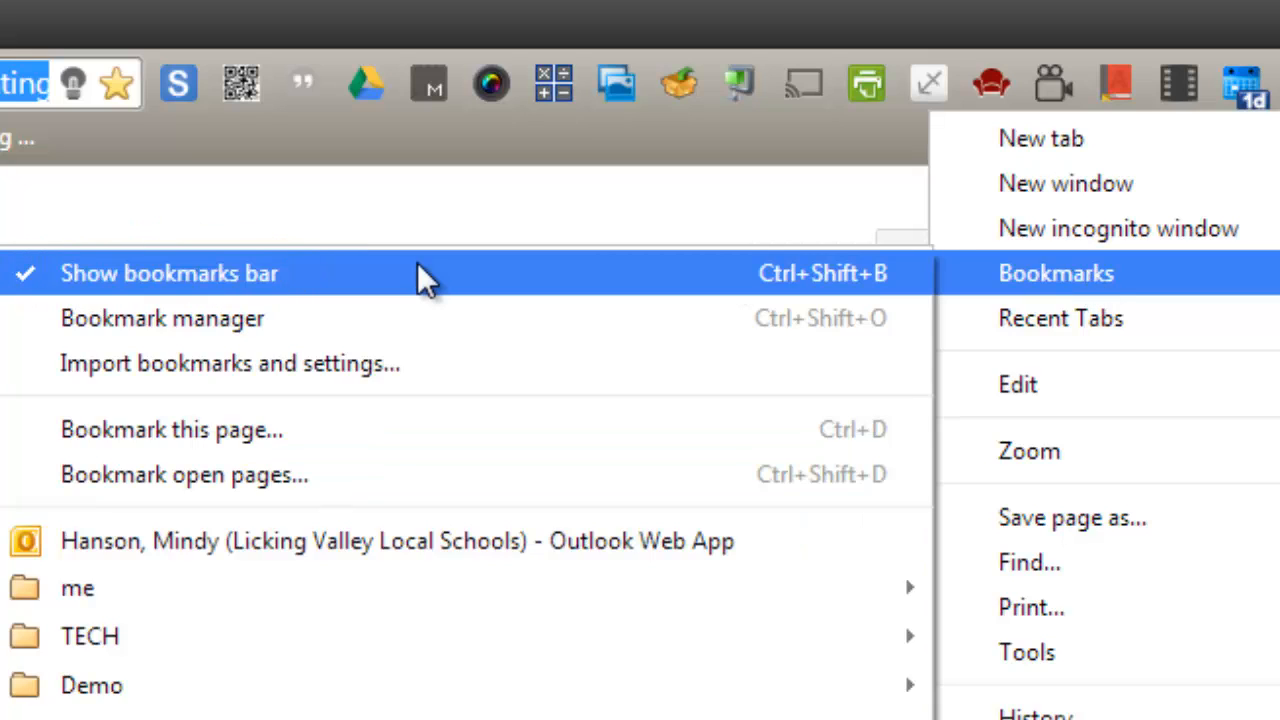